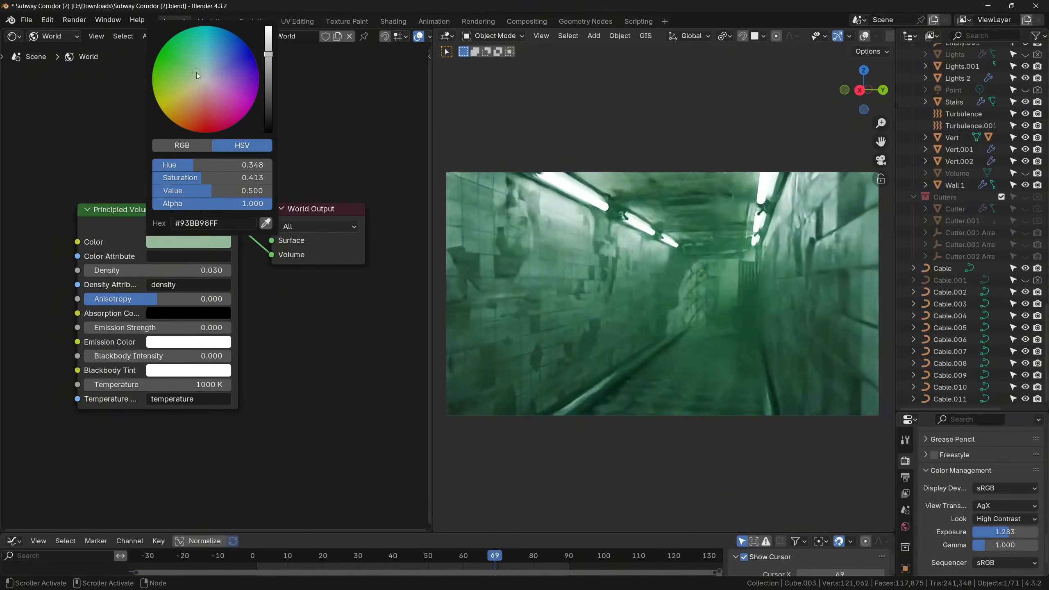
- Pick a pale green for the Principled Volume colour of the corridor fog
click(206, 84)
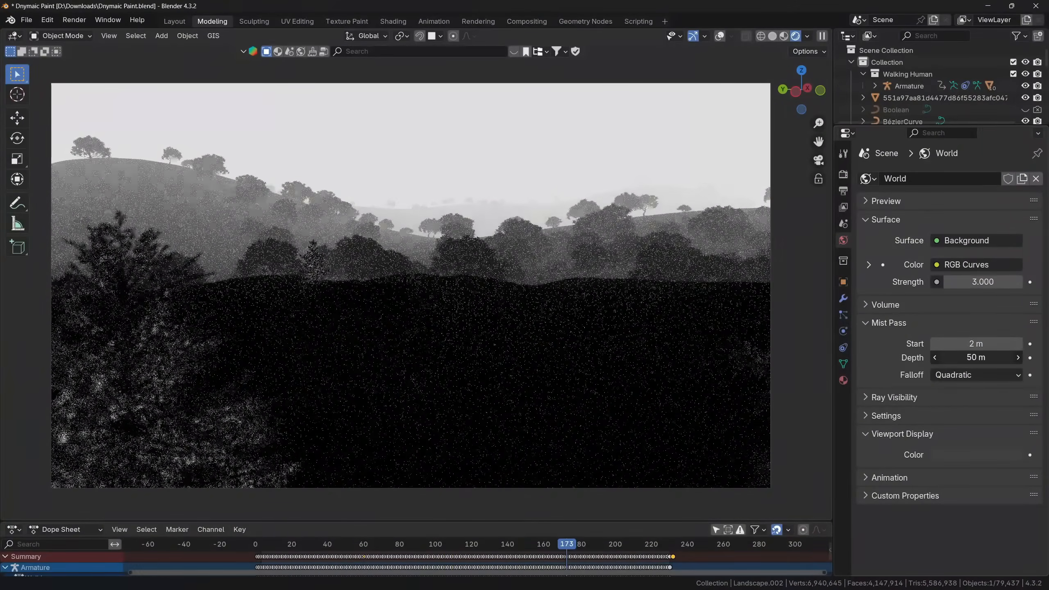
- Set the world colour to RGB Curves at strength 3 with mist start 2 m, depth 50 m
click(527, 21)
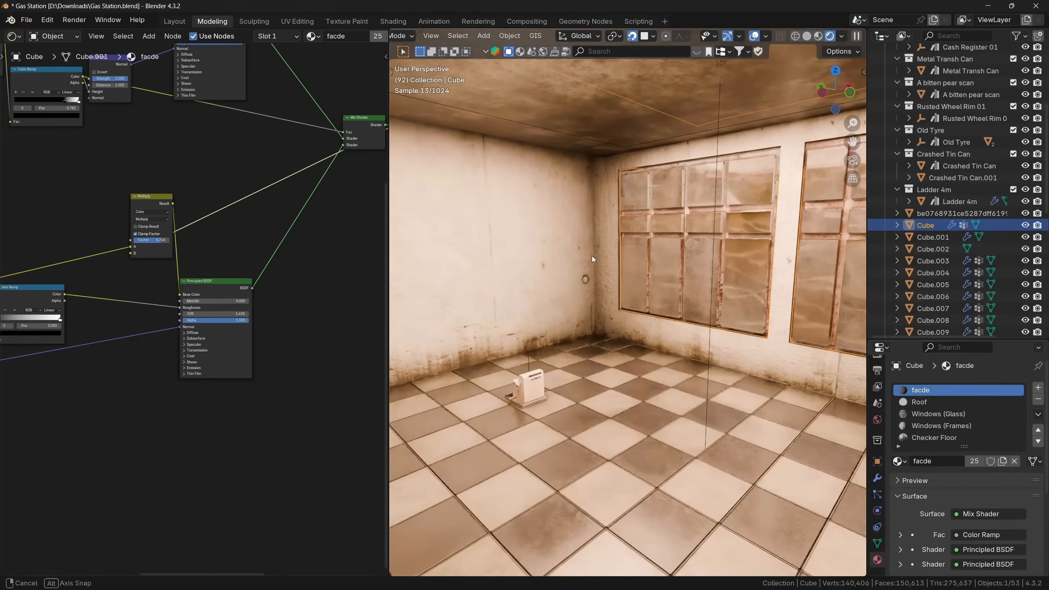
- Bake the wall phone's Ambient Occlusion pass into its image texture
click(934, 437)
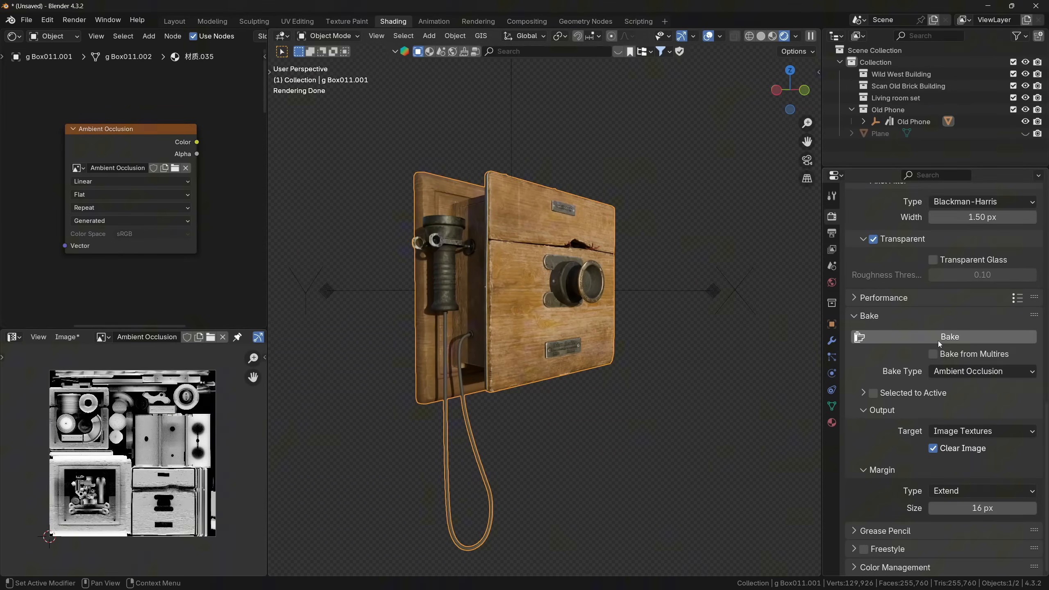
click(950, 336)
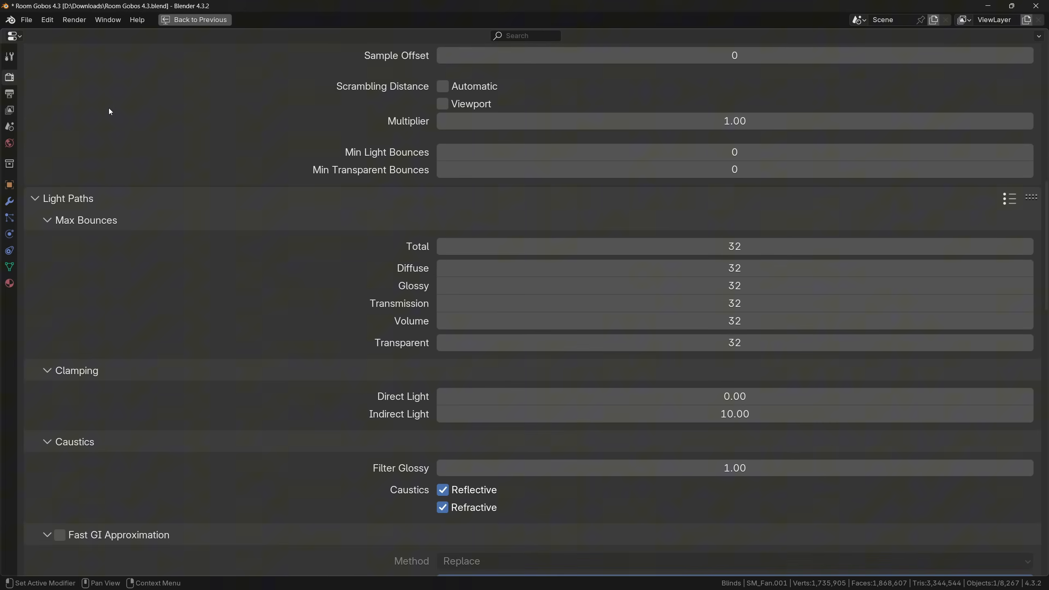
- Enable Fast GI Approximation in Light Paths and raise Viewport Bounces to 4
scroll(down, 3)
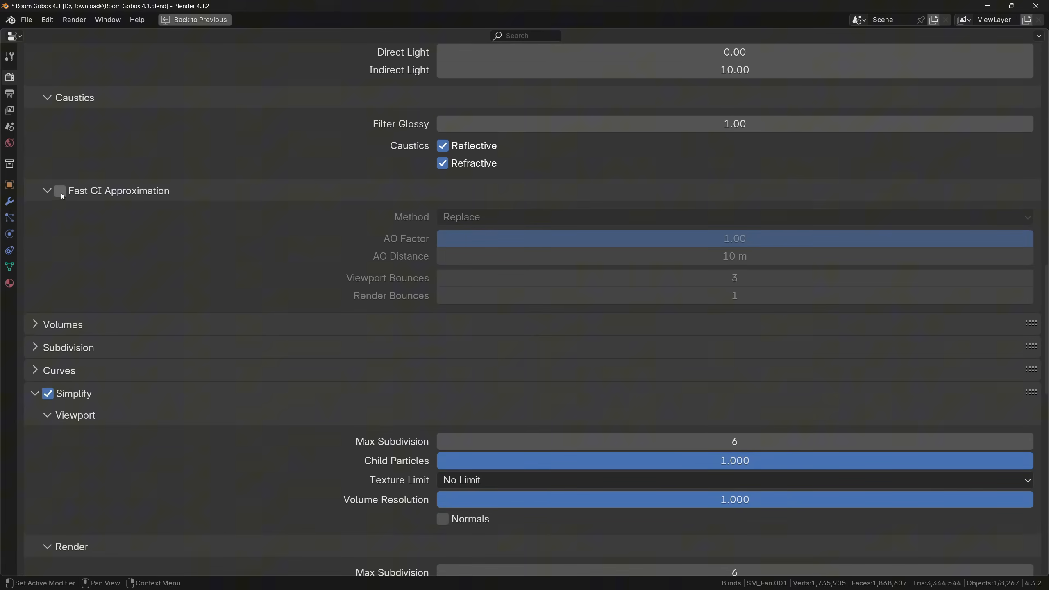
click(59, 191)
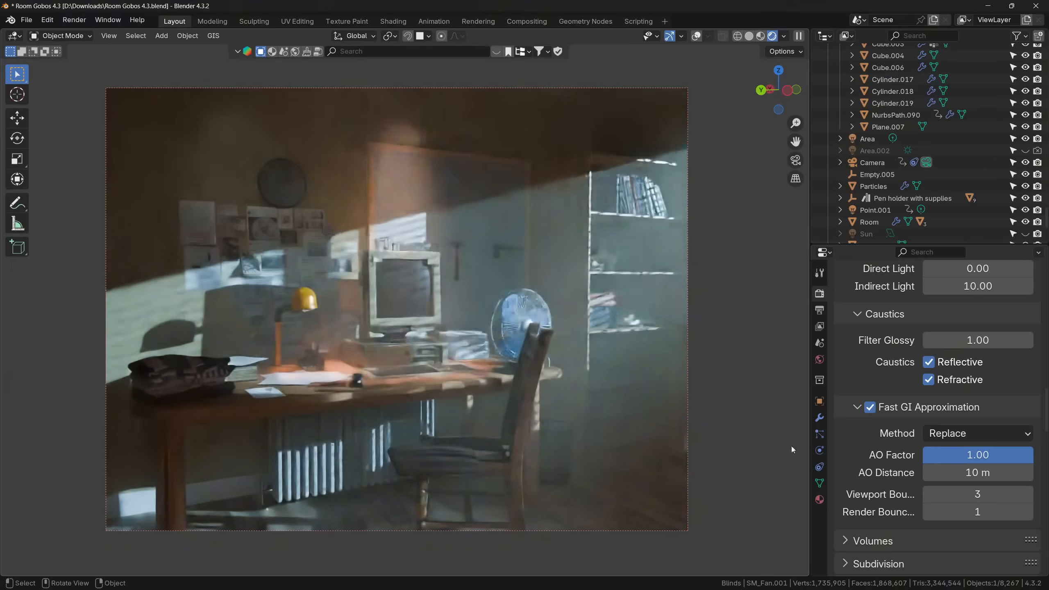
click(1029, 494)
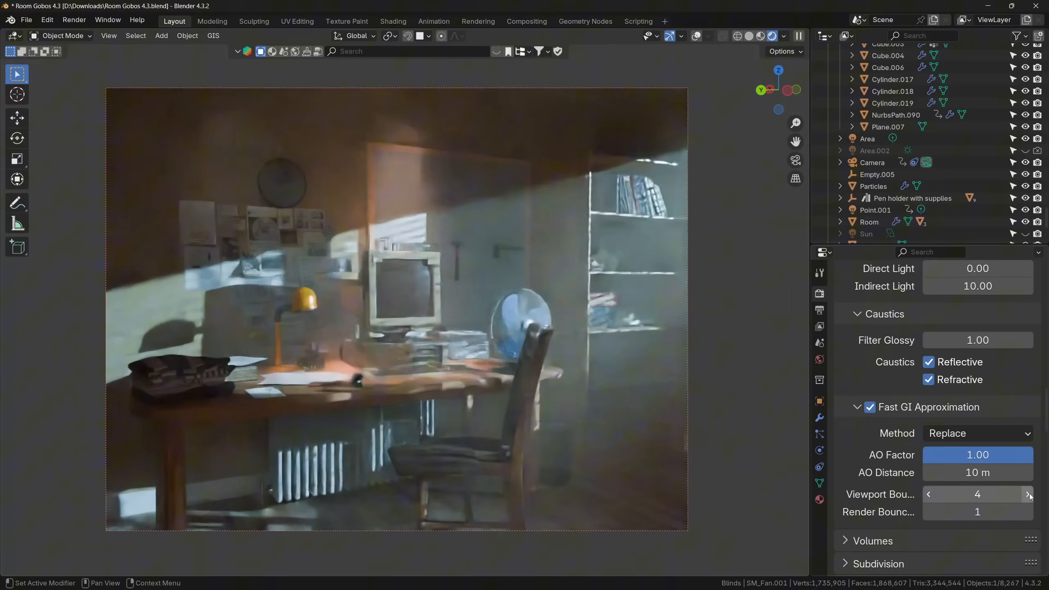
click(393, 21)
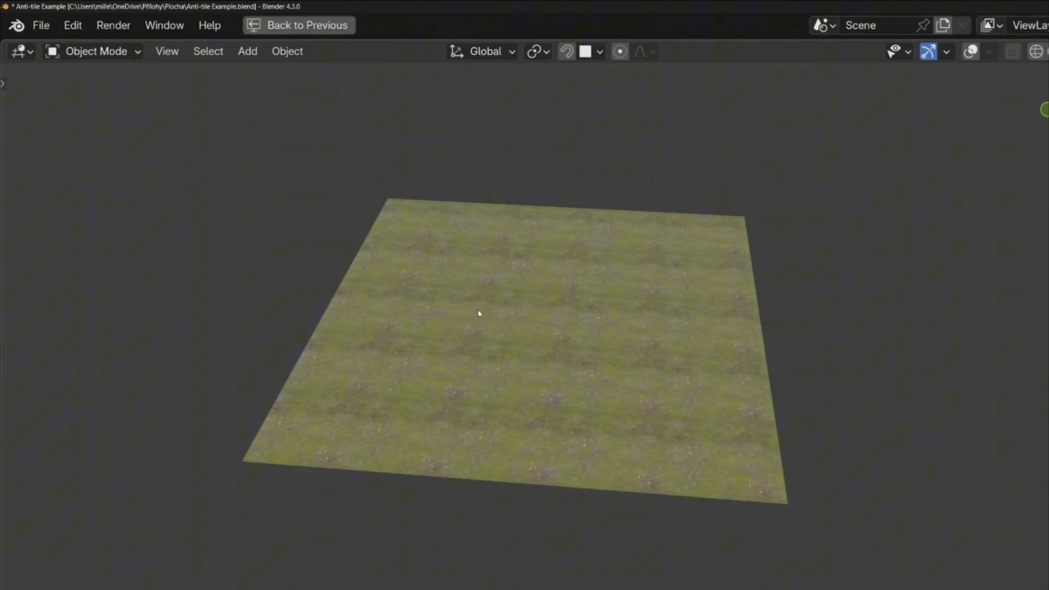
- Wire a second Noise Texture through Brightness/Contrast into the grass Mix Shader and adjust its settings
click(392, 21)
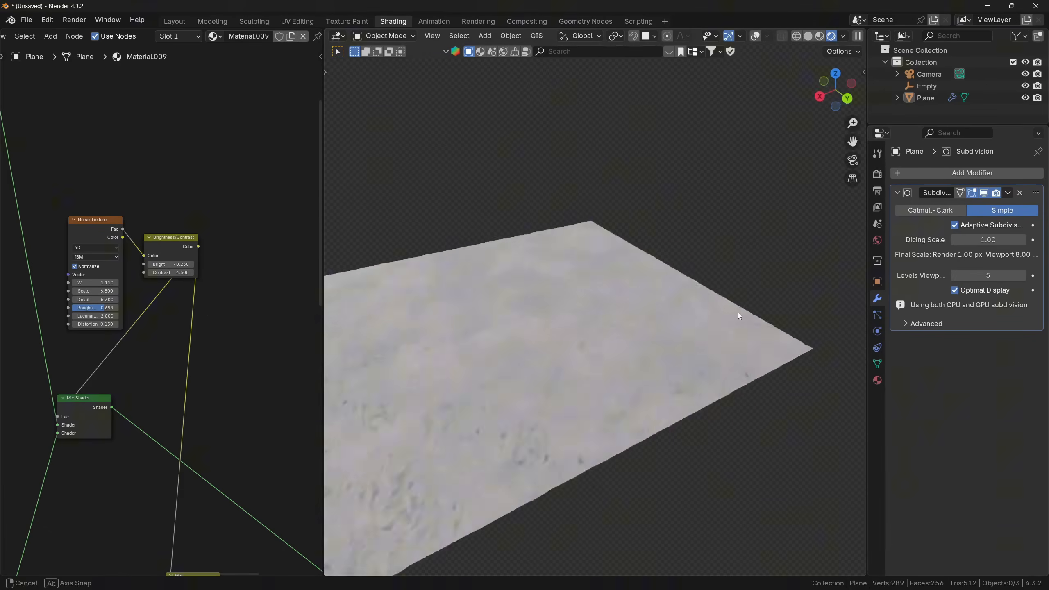
drag(739, 316, 420, 303)
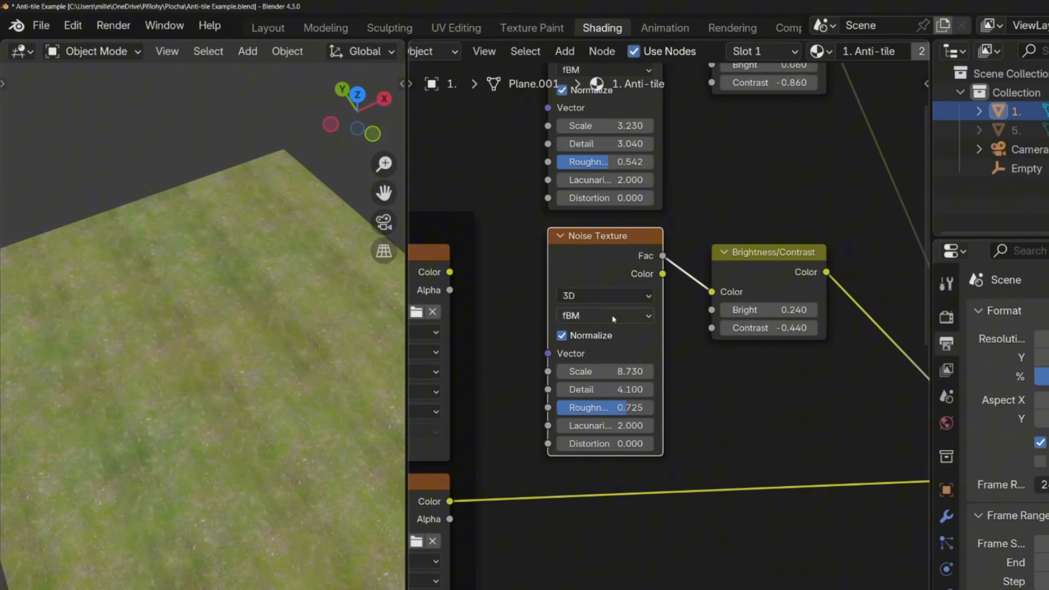
click(603, 316)
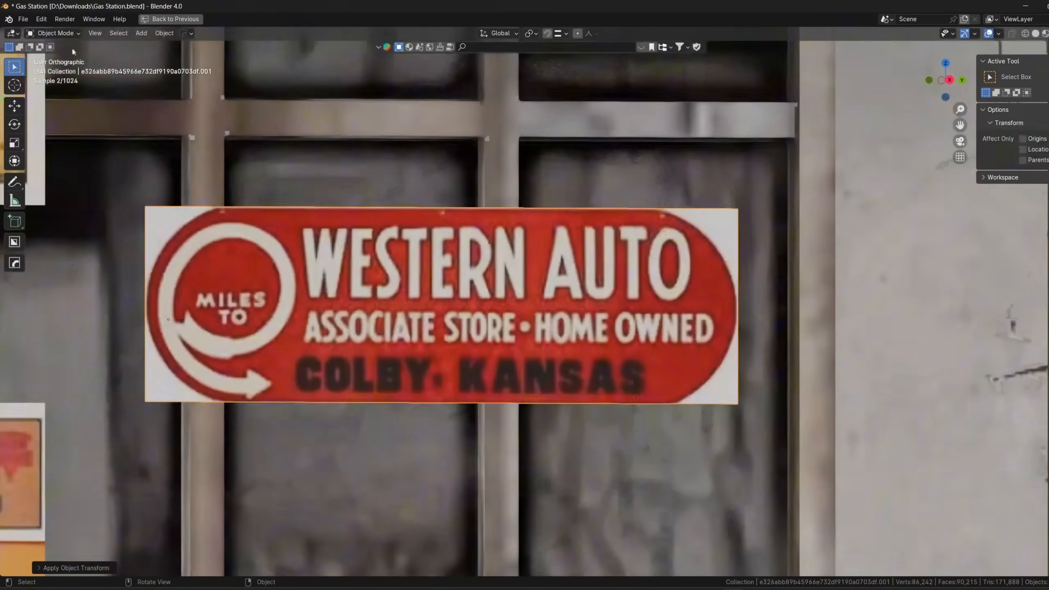
- Move the Western Auto sign flush against the facade in Edit Mode, then look up trash can assets
key(Tab)
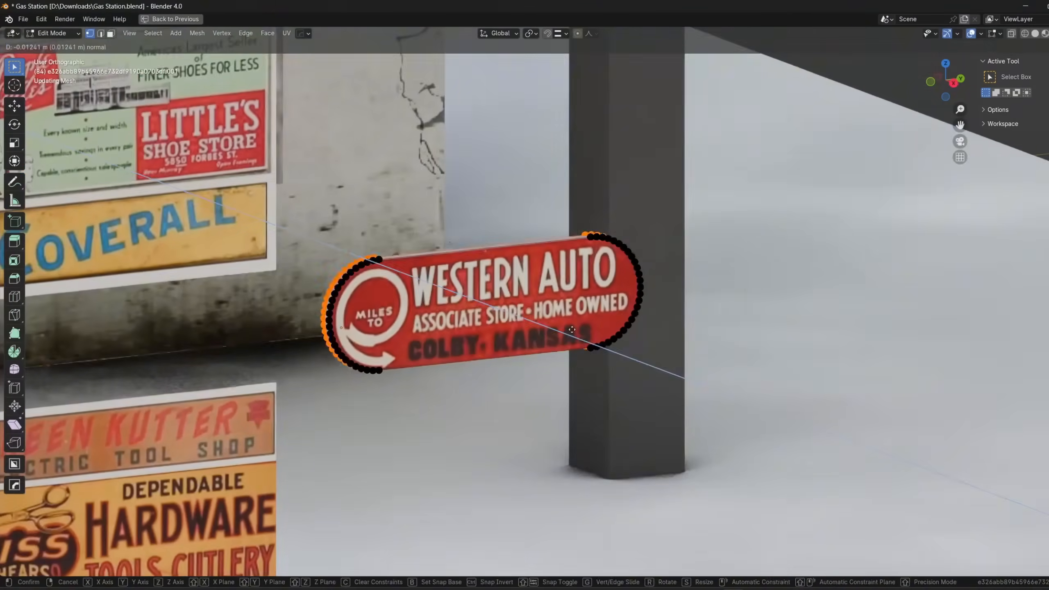
click(303, 20)
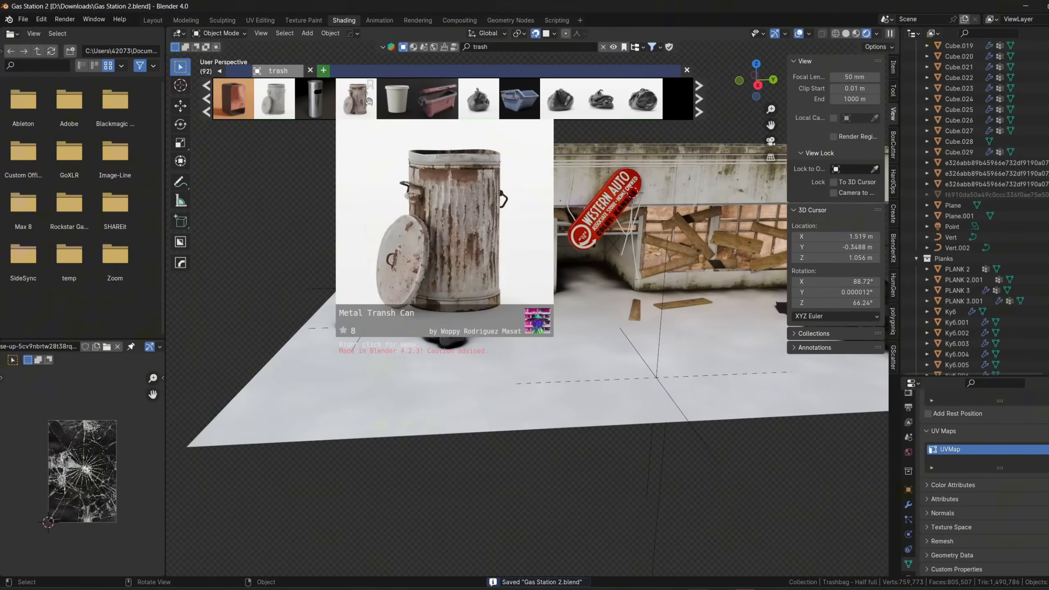
key(r)
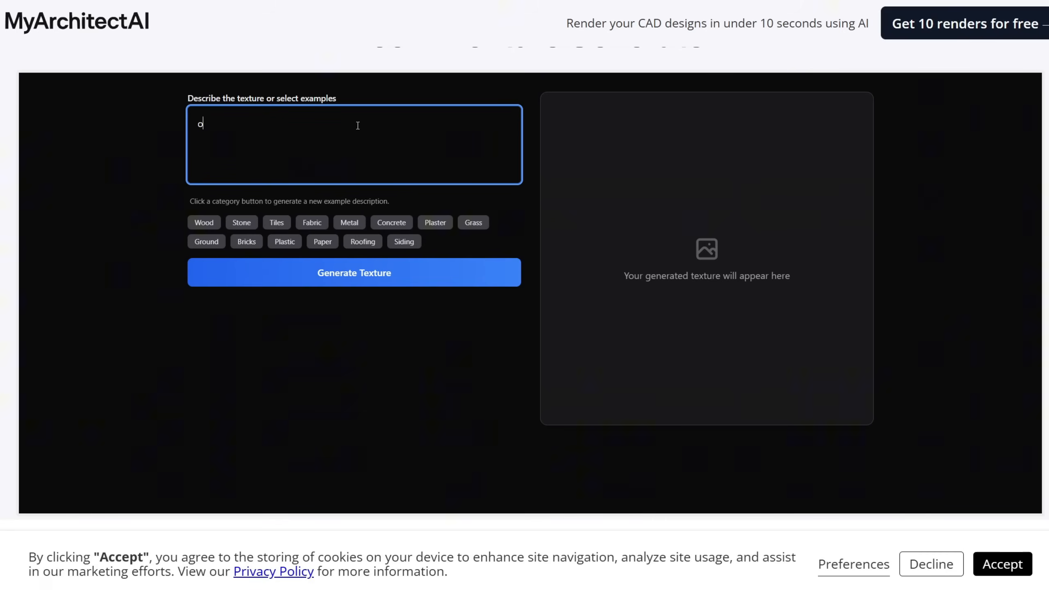
- Focus the 'Describe the texture' box to enter a texture prompt
click(353, 273)
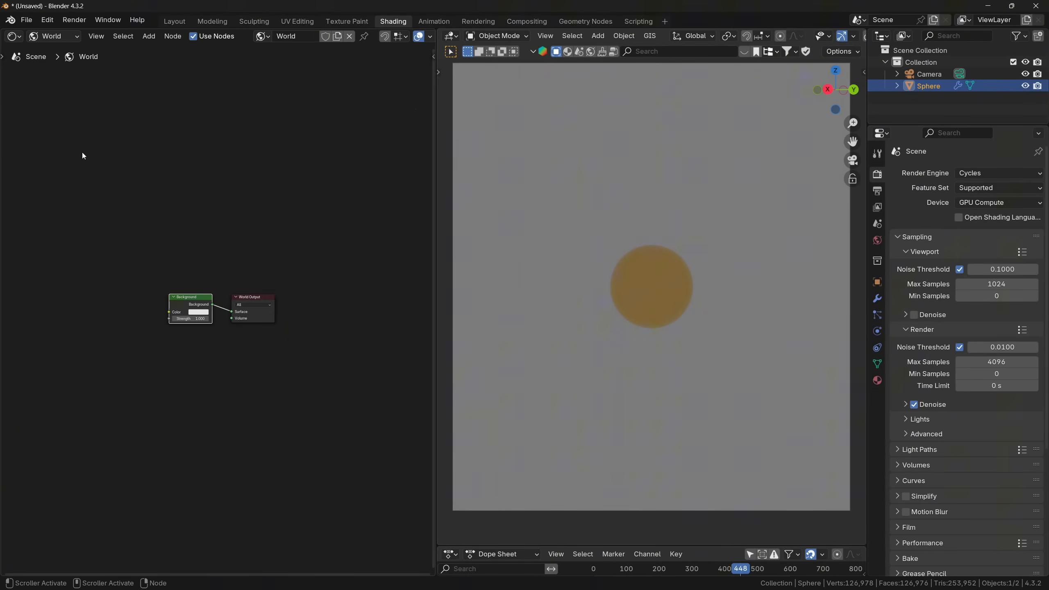
- Search 'envir' in the Add menu and add an Environment Texture node
text(envir)
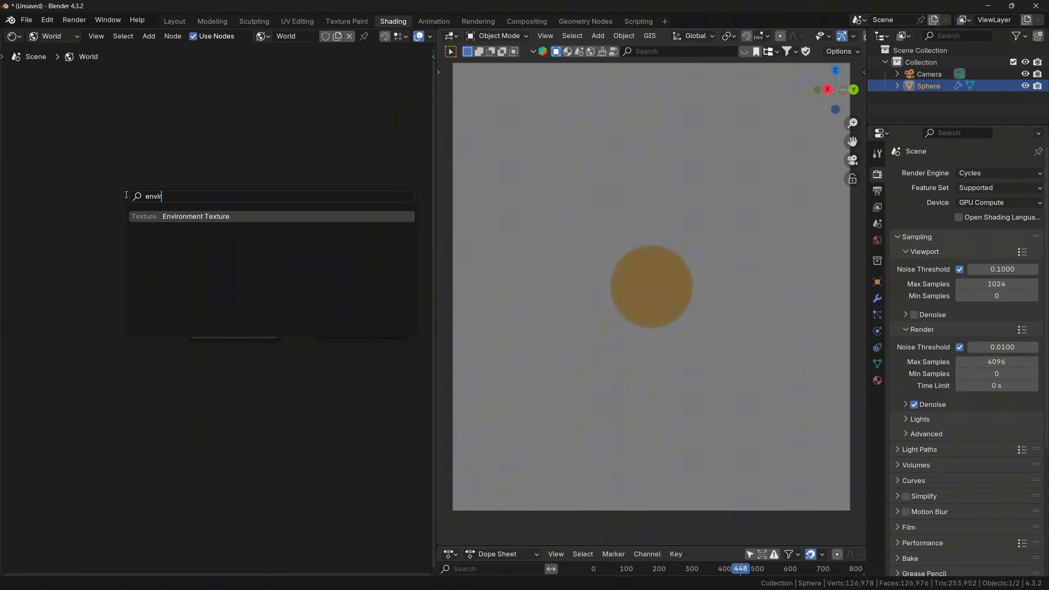
click(196, 216)
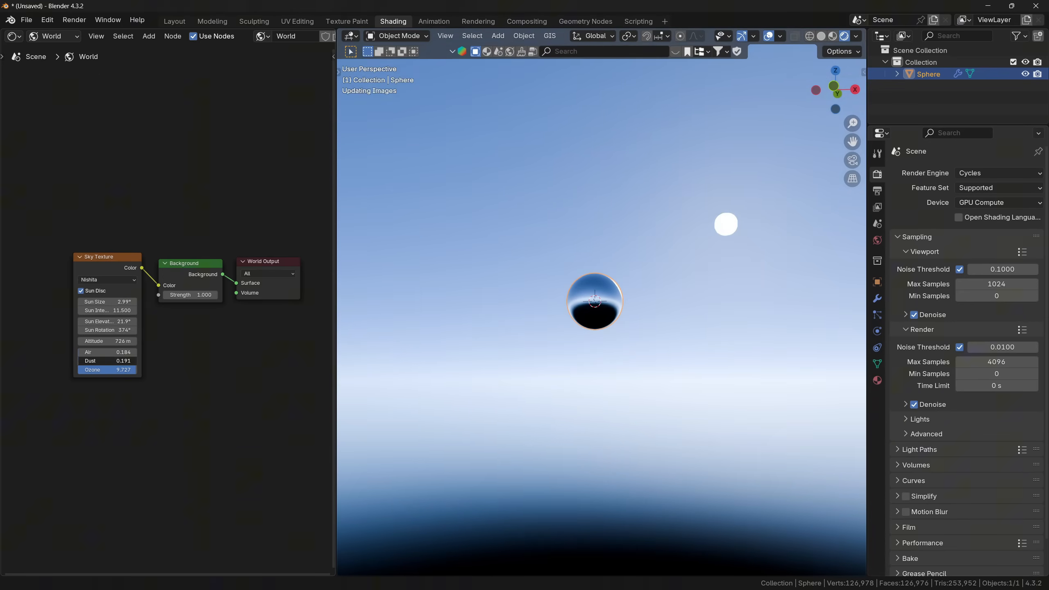
- Switch the Sky Texture node's model from Nishita to Hosek / Wilkie
click(107, 280)
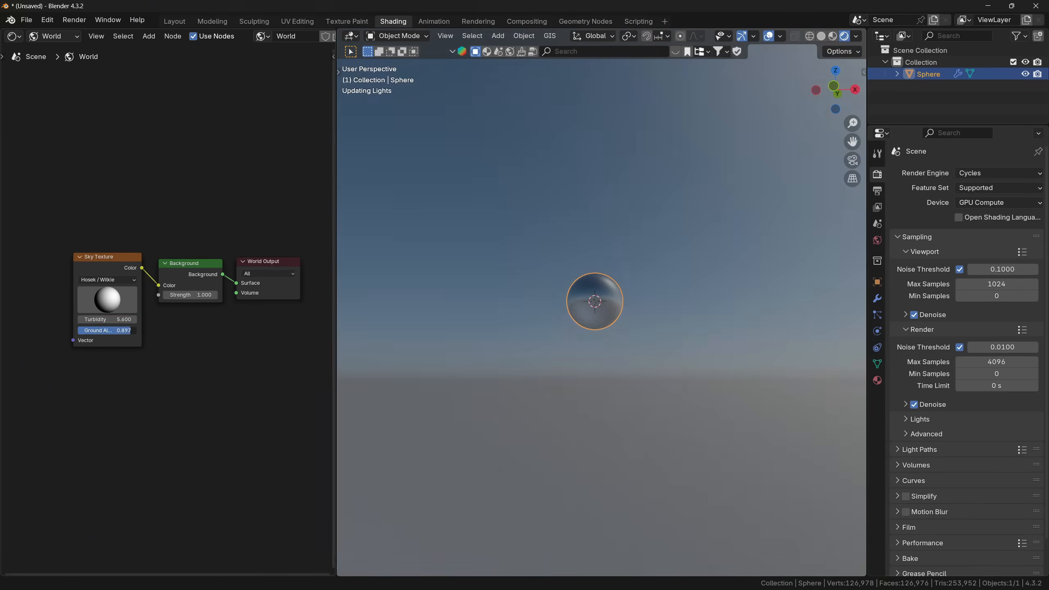
click(106, 279)
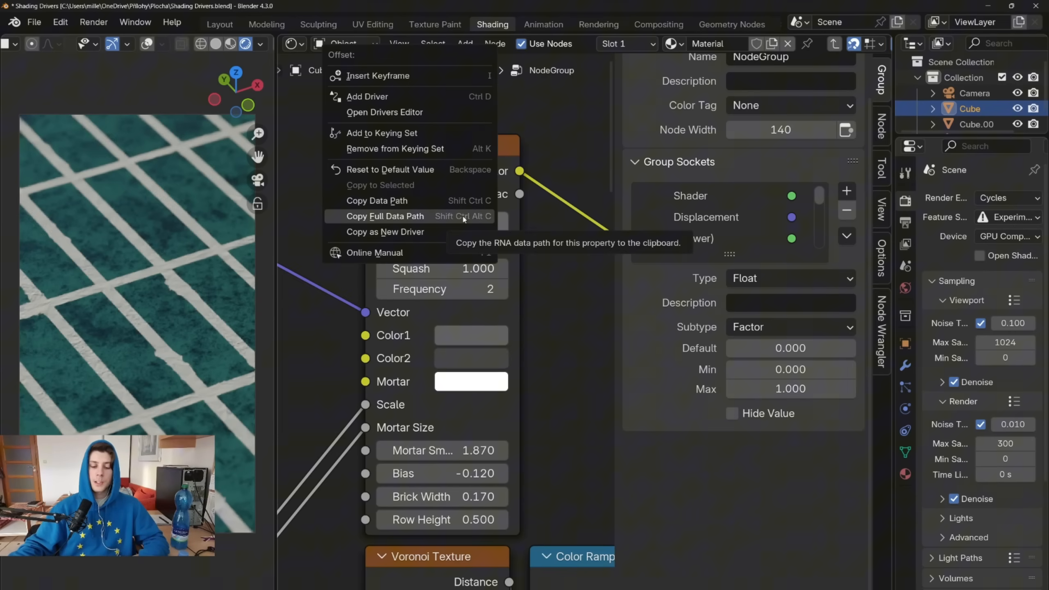
mouse_move(367, 96)
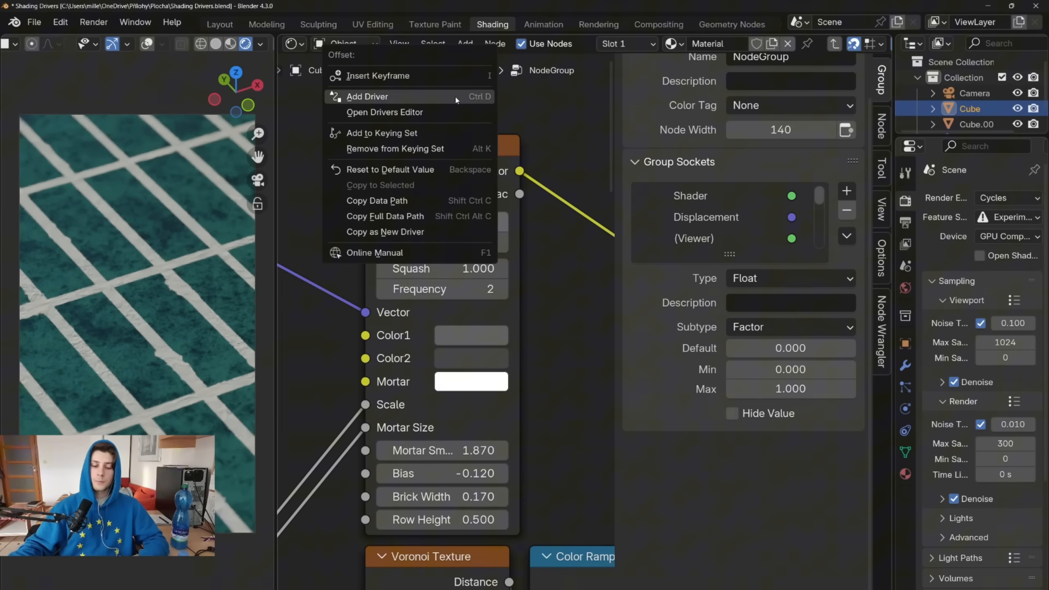
- Add a driver to the Brick Texture Offset and set its type to Sum Values
click(367, 96)
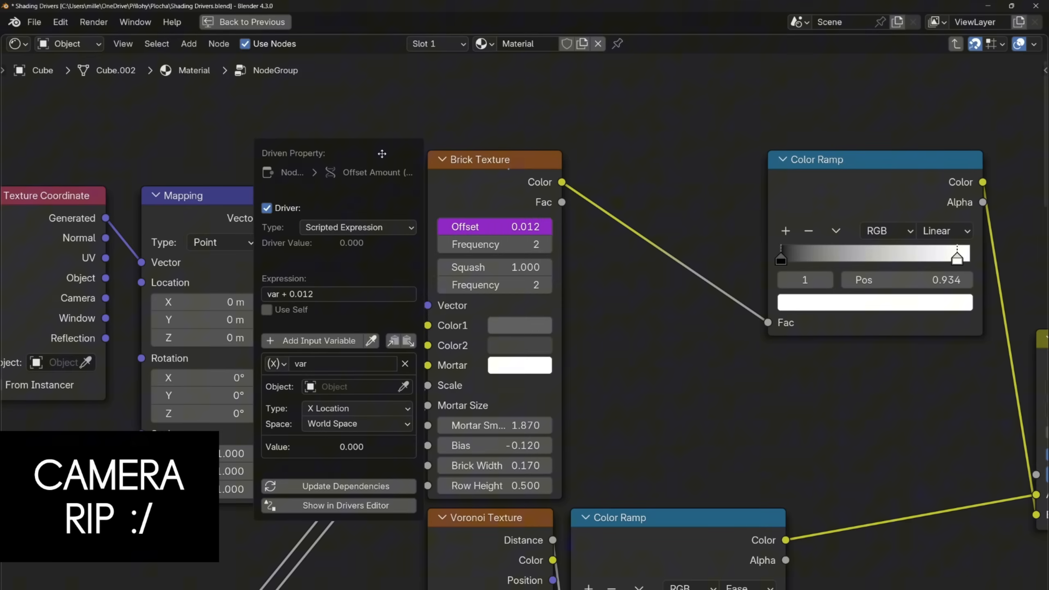
click(476, 127)
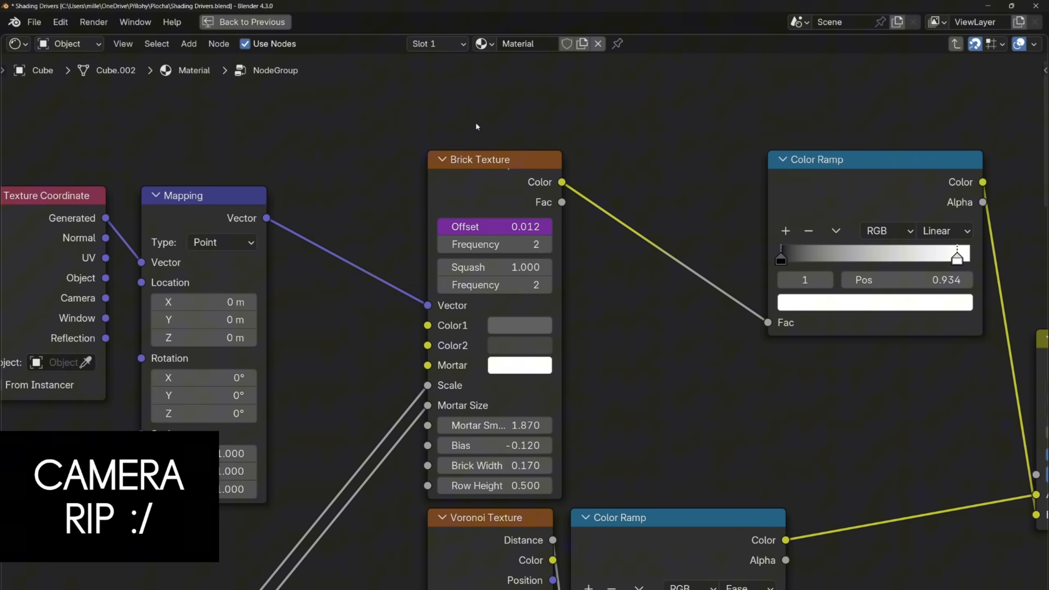
mouse_move(365, 184)
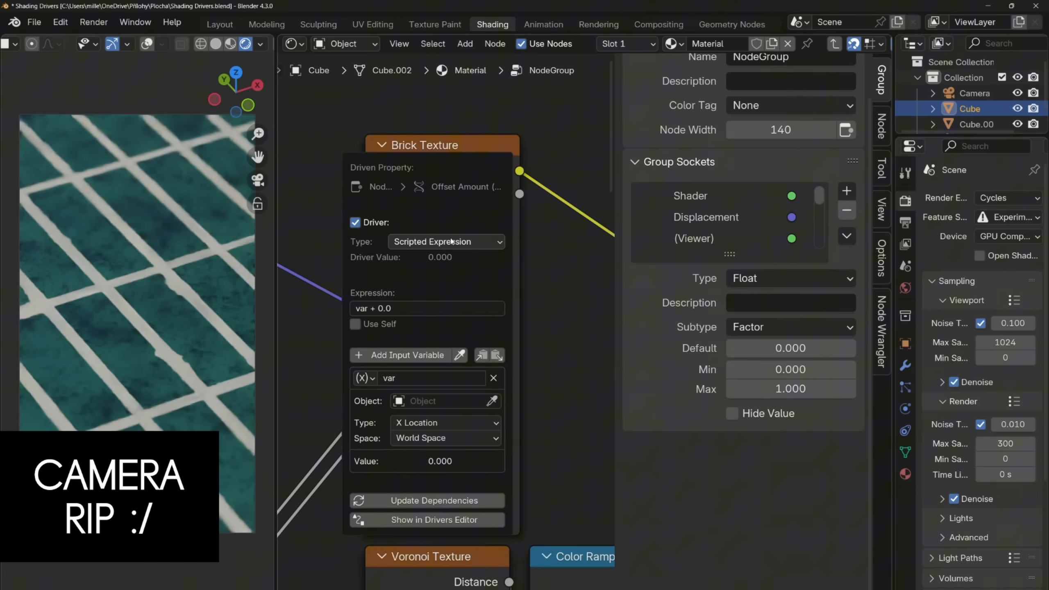
click(445, 242)
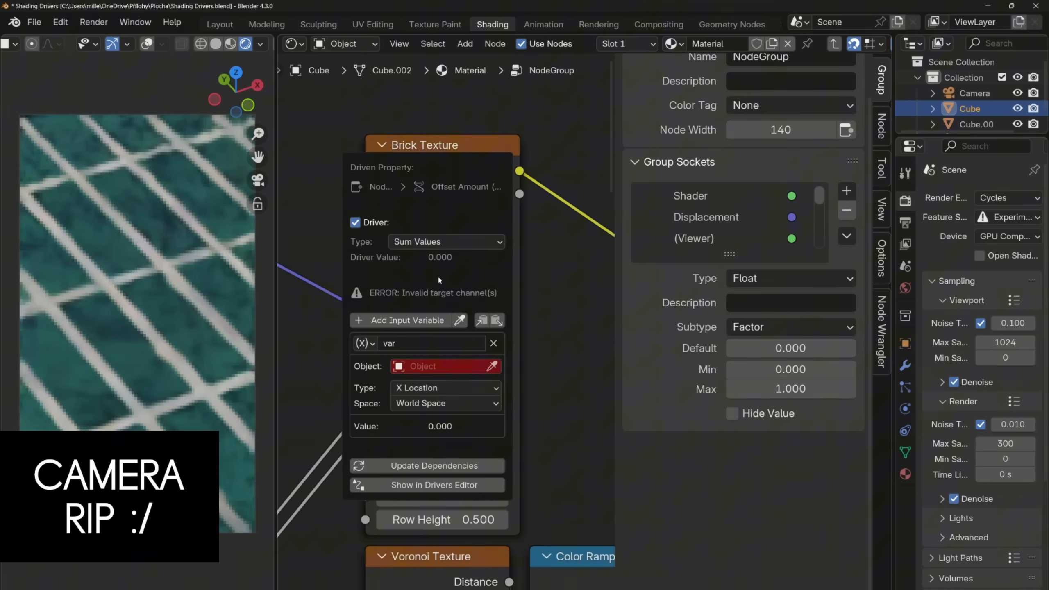
- Make the driver variable a Single Property reading from the material named Material
click(365, 344)
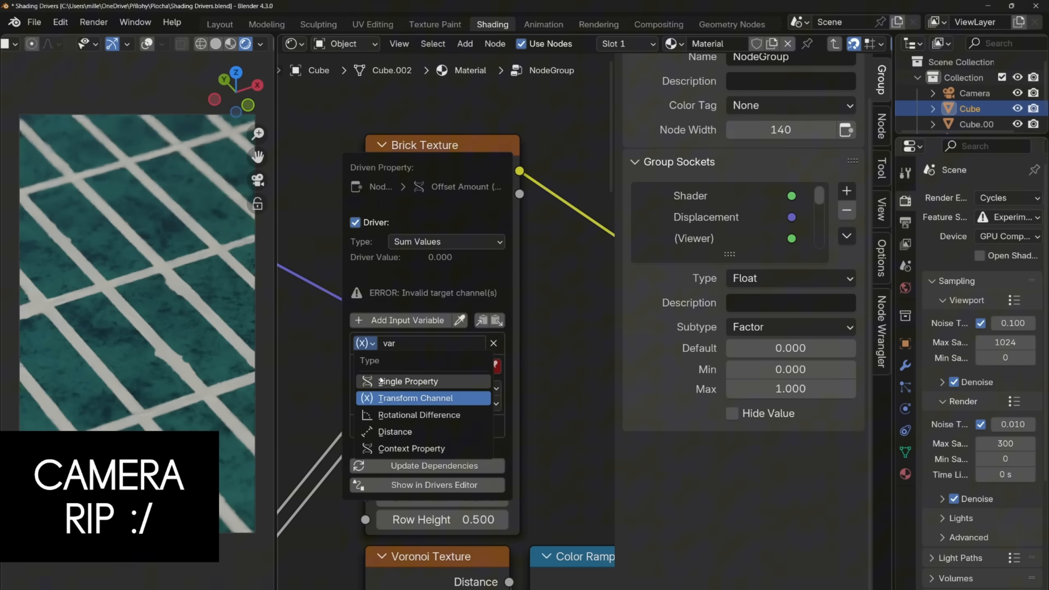
click(407, 381)
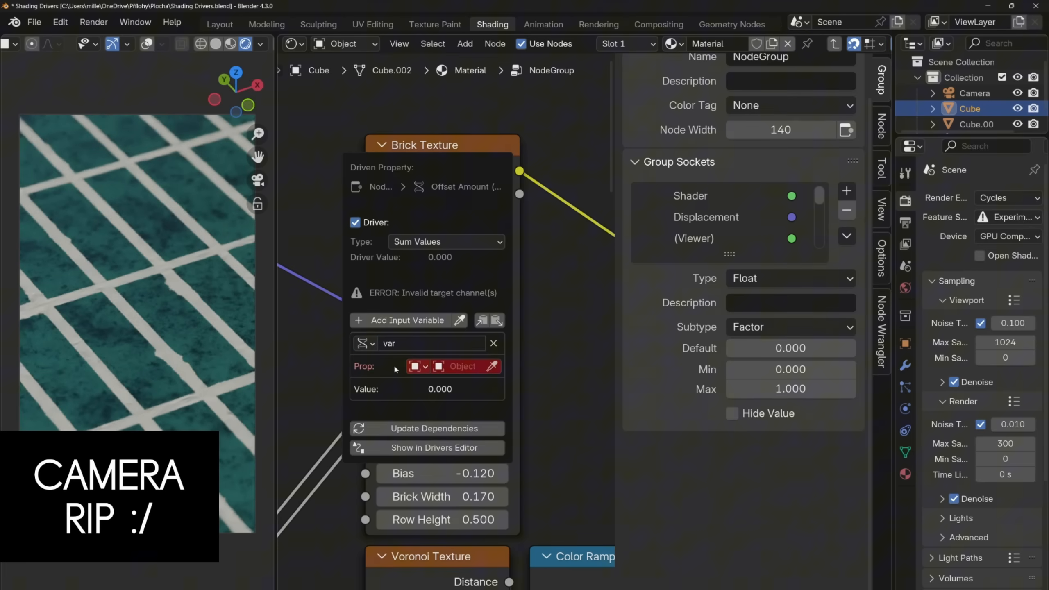
click(414, 367)
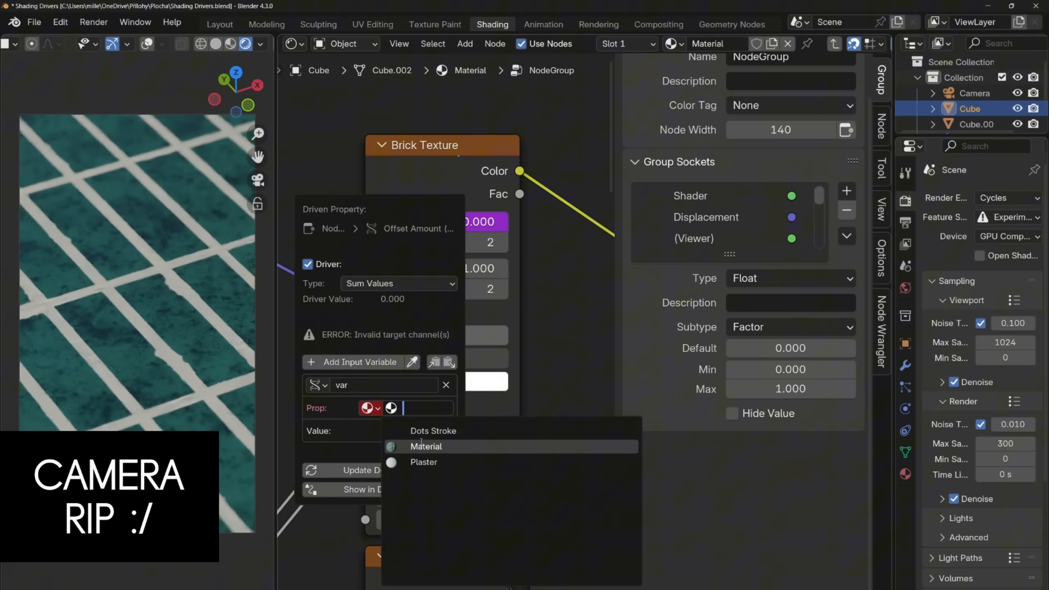
click(425, 447)
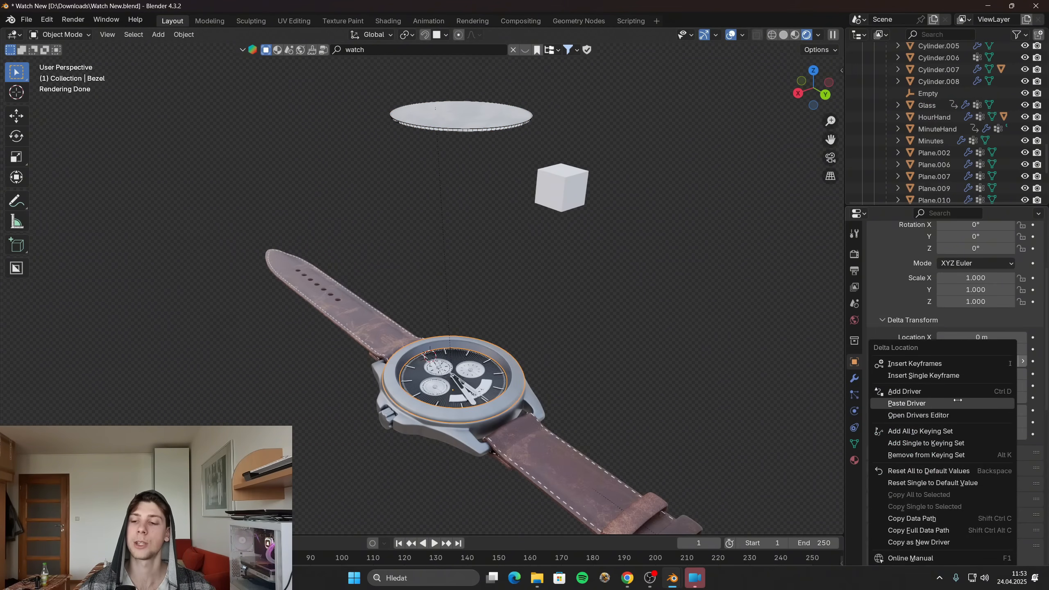
- Paste the copied driver onto the bezel's Delta Transform Location X
click(904, 390)
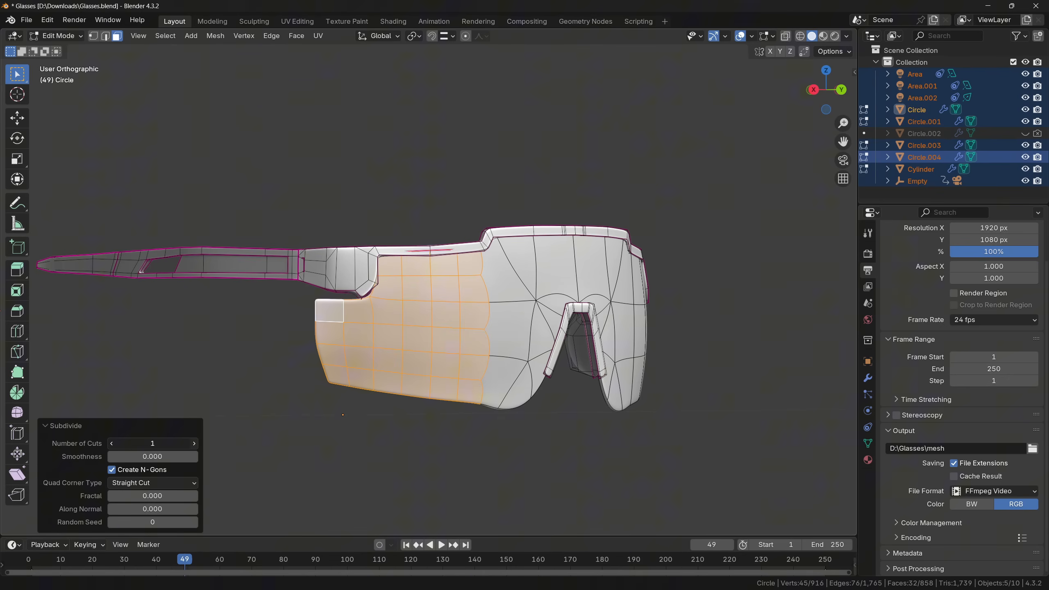
- Set the Subdivide operator's Number of Cuts to 3 for the selected lens faces
click(194, 443)
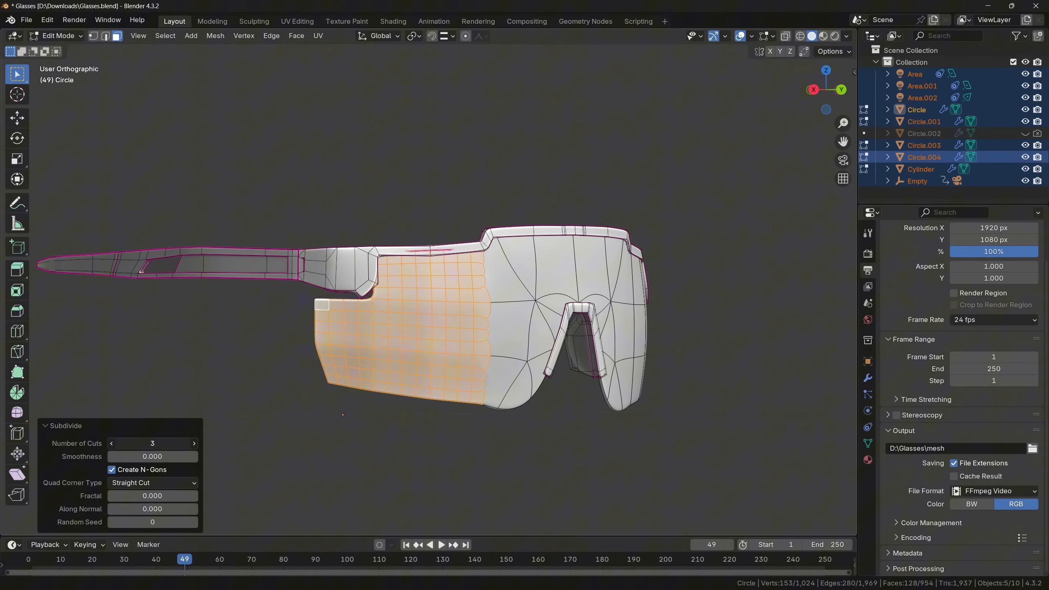
click(112, 443)
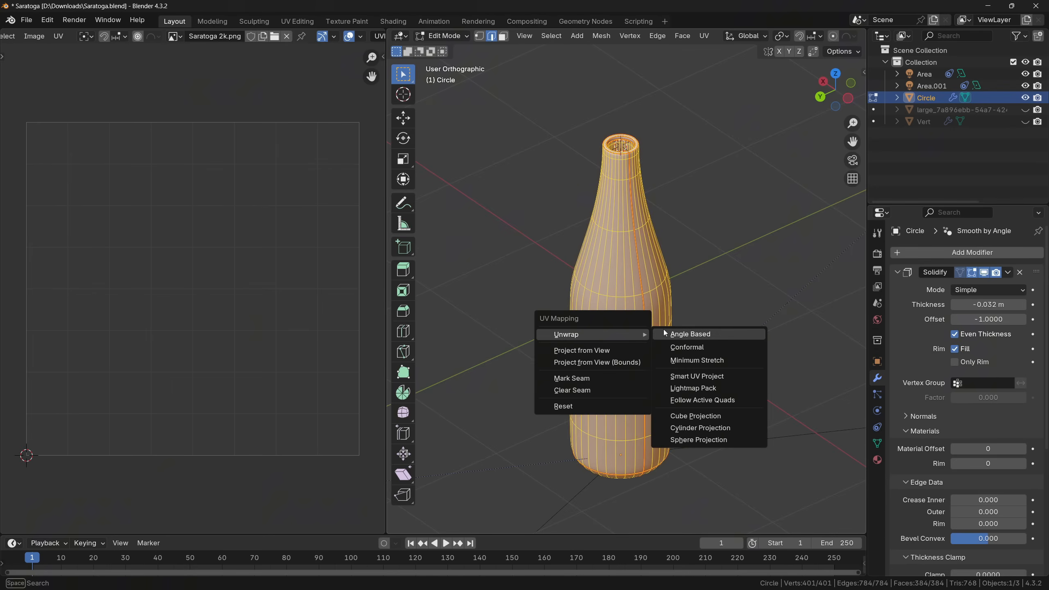
- Unwrap the bottle mesh's UVs using the Angle Based method
click(691, 333)
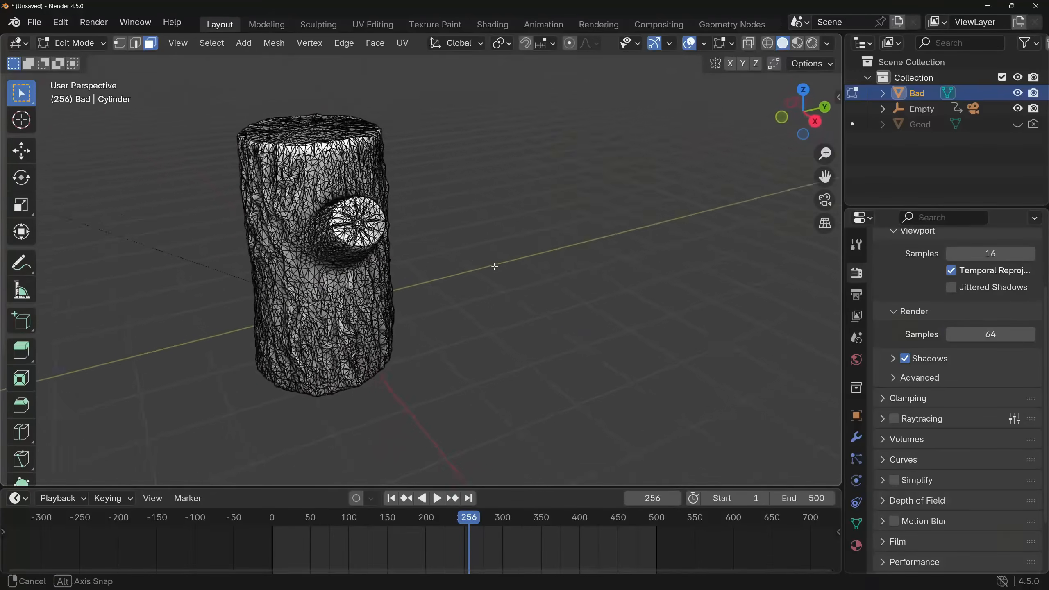
- Run QuadriFlow Remesh on the tree stump with Number of Faces set to 300
click(855, 523)
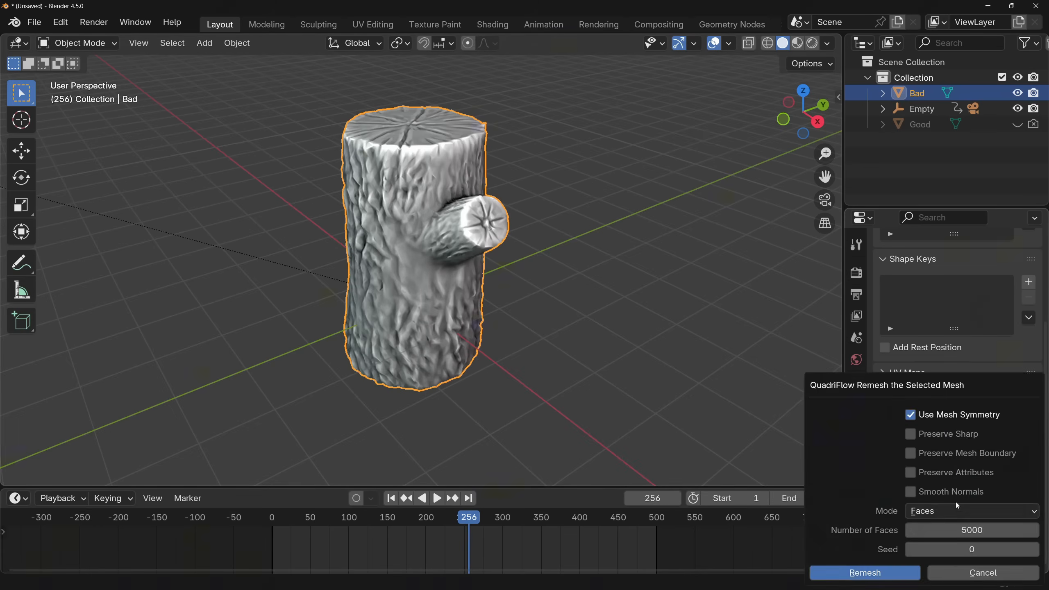
text(300)
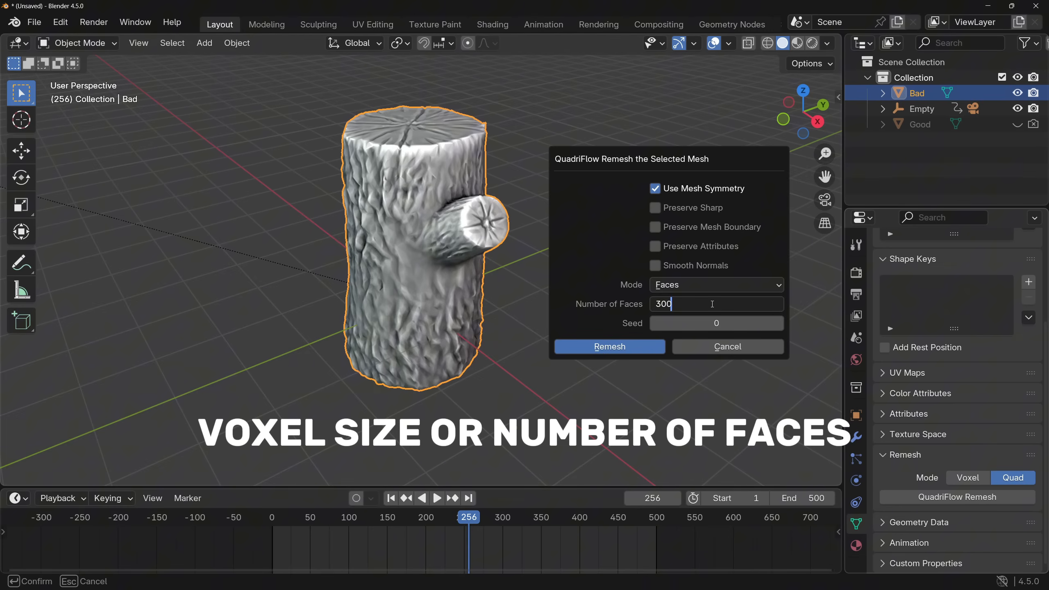
click(608, 346)
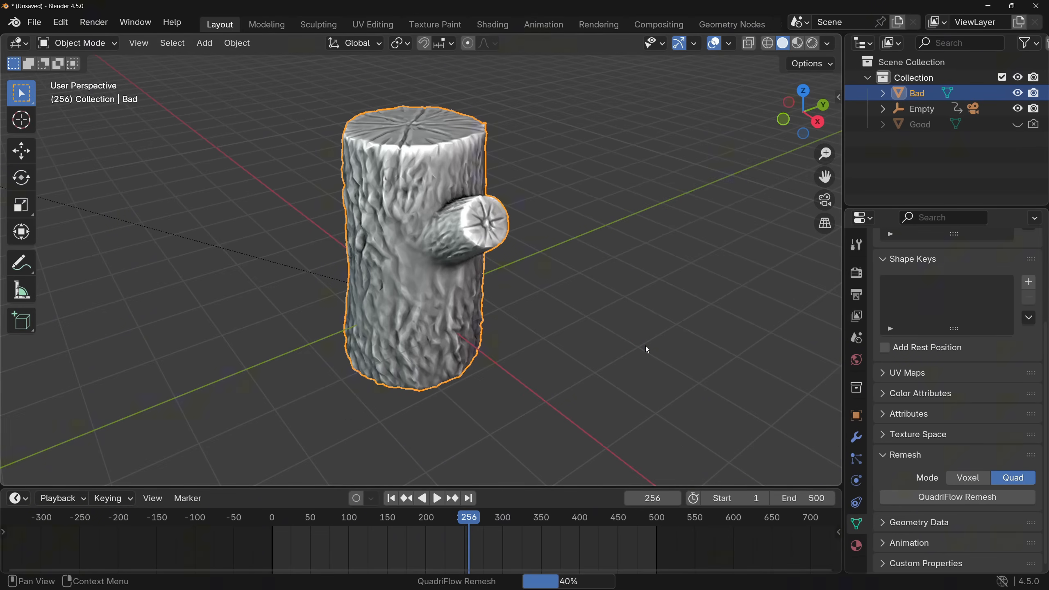
key(Tab)
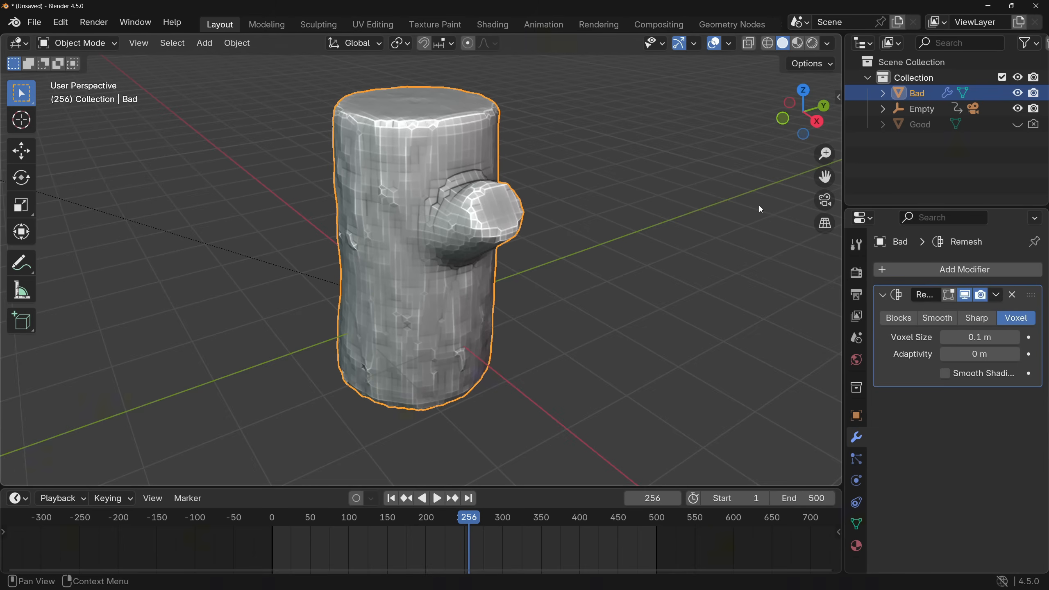
- Try Sharp then Smooth mode on the Remesh modifier and apply it as Smooth
click(976, 318)
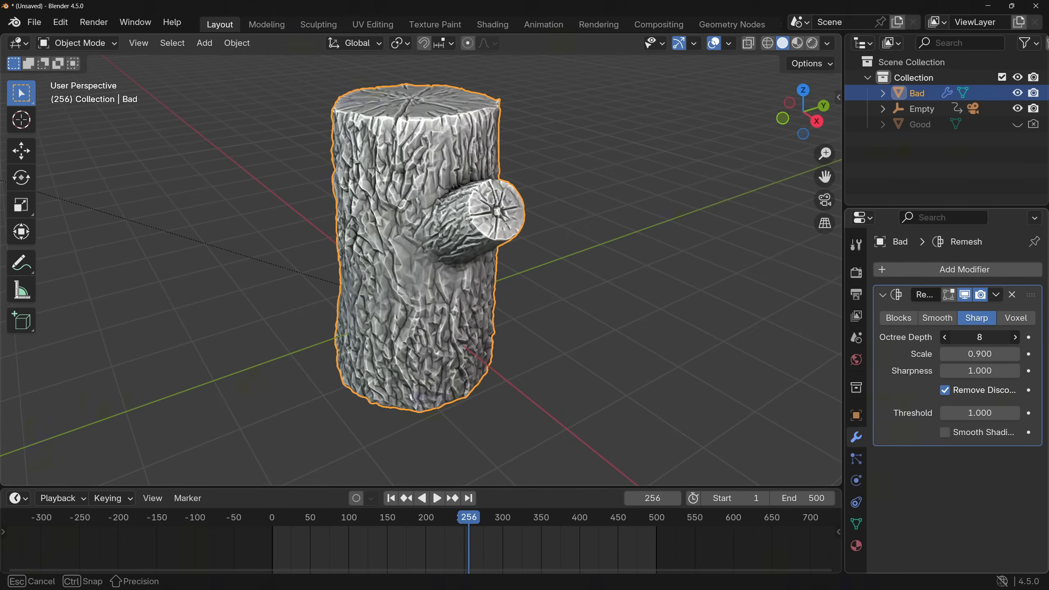
click(937, 318)
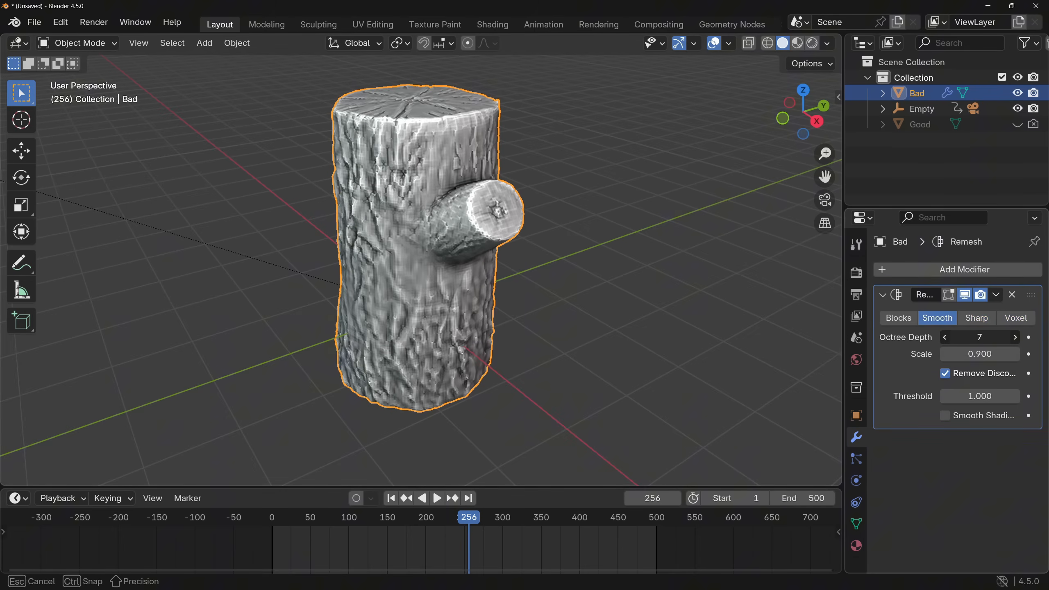
click(1015, 336)
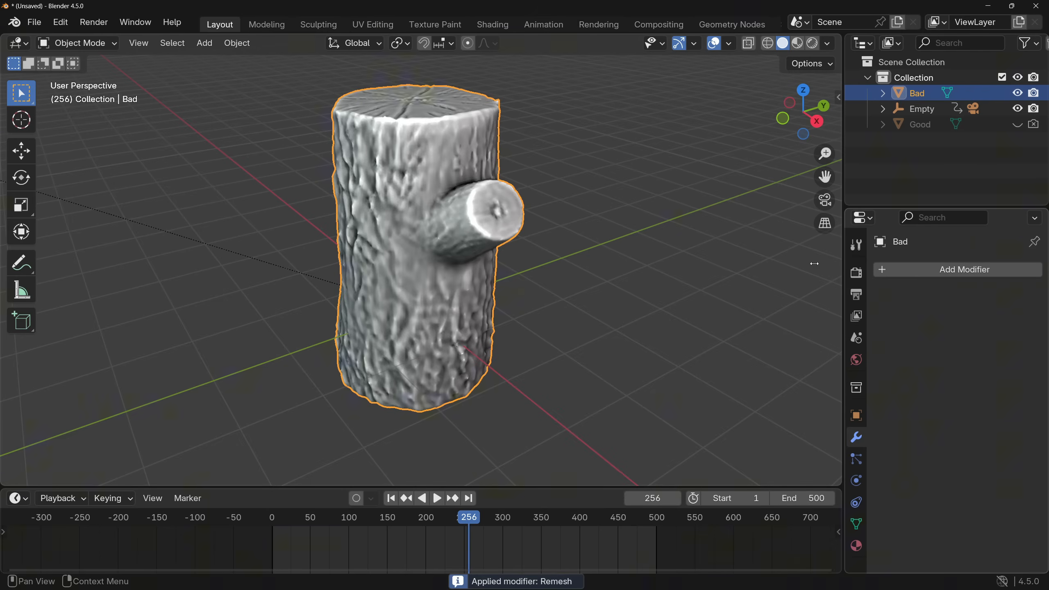
- Sculpt a test stroke on the candle and enable Dyntopo in the tool settings
key(Tab)
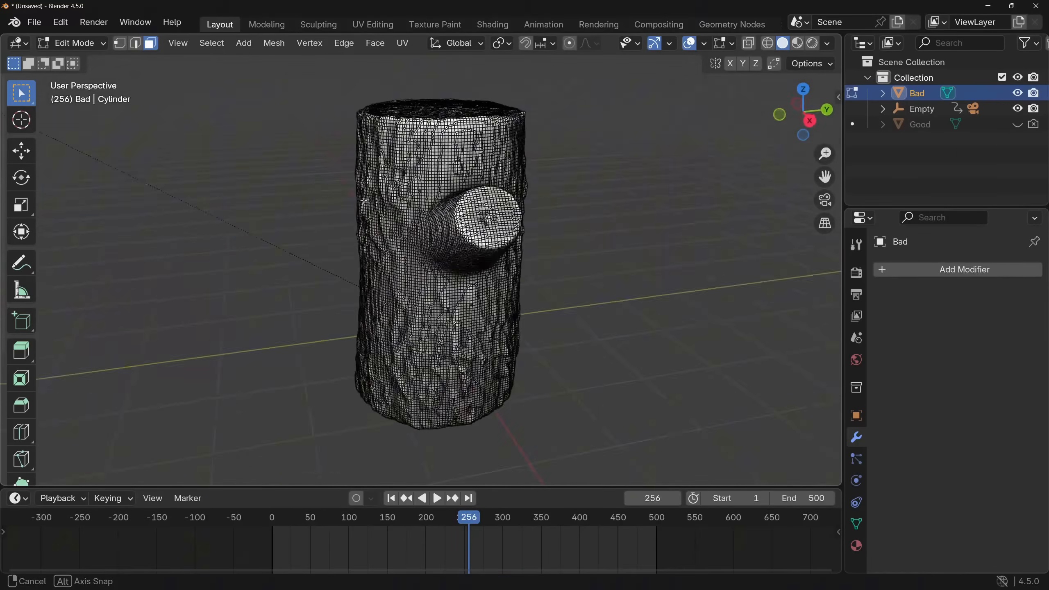
key(Tab)
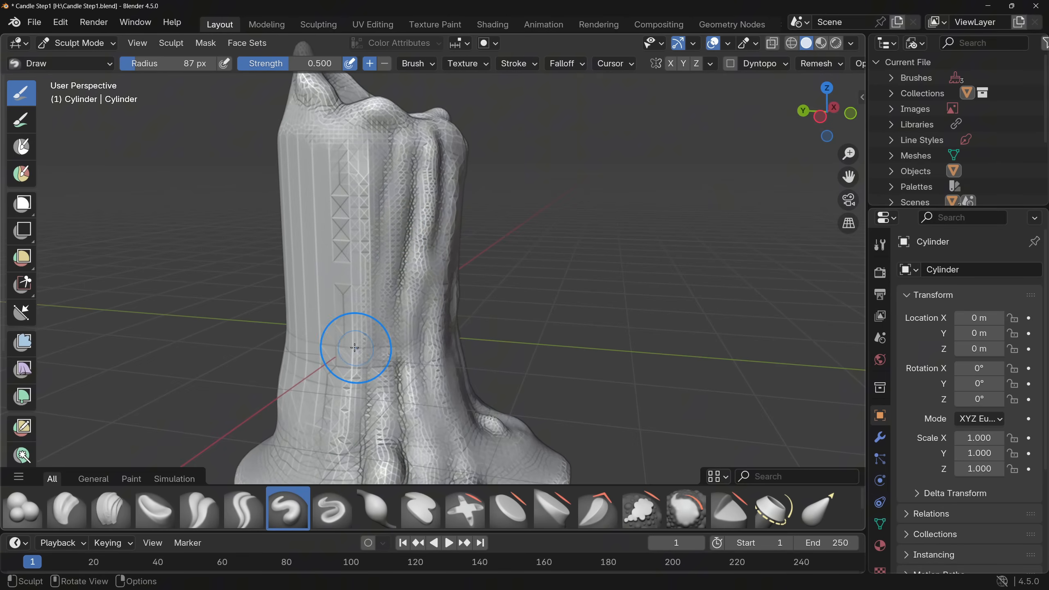
drag(354, 348, 418, 378)
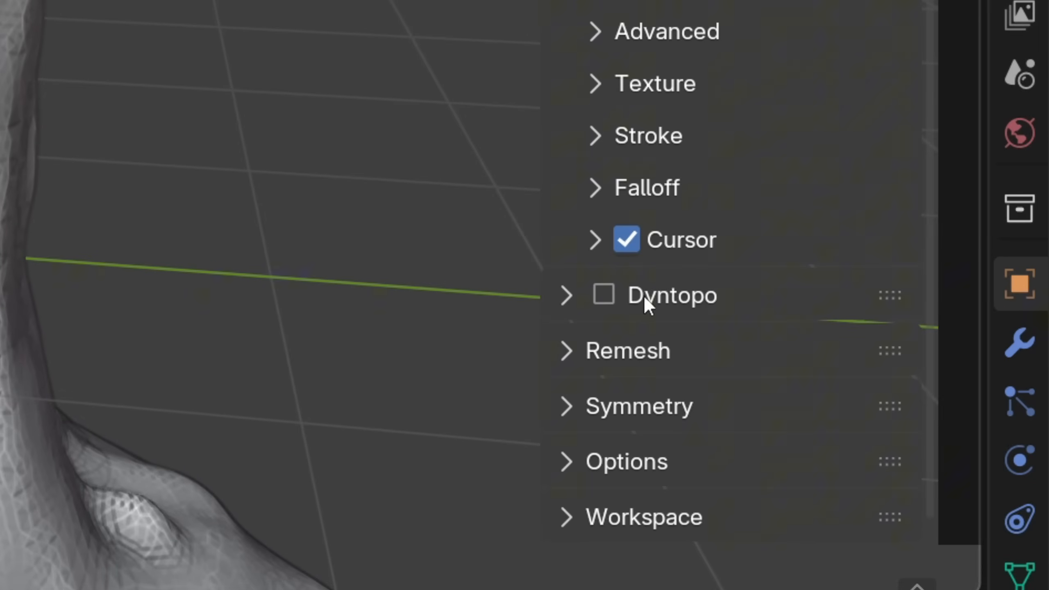
click(601, 295)
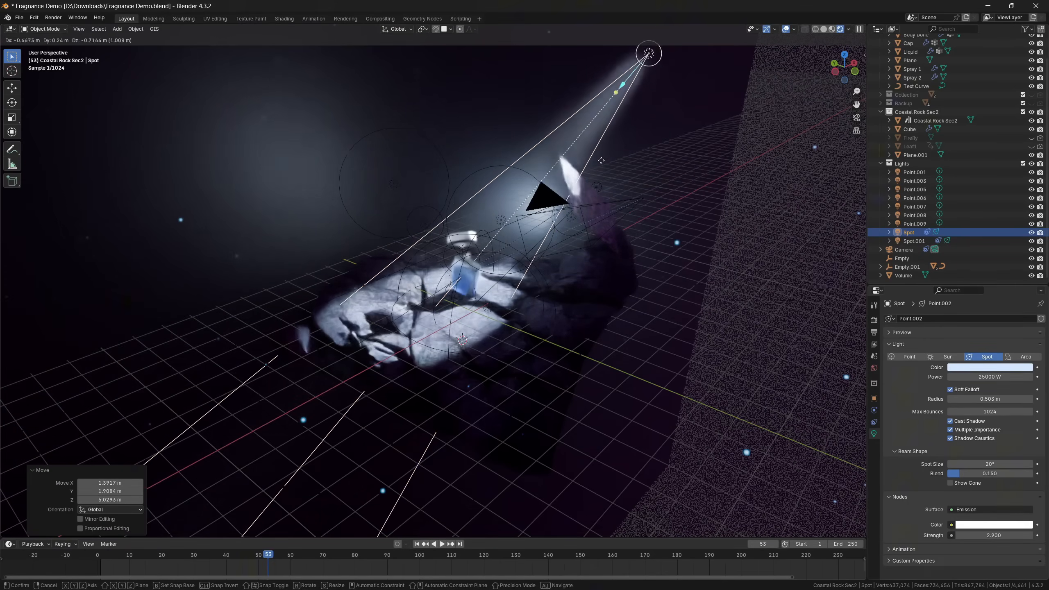
- Move the camera beside the rock and add a Track To constraint targeting Body Done
drag(646, 53, 615, 60)
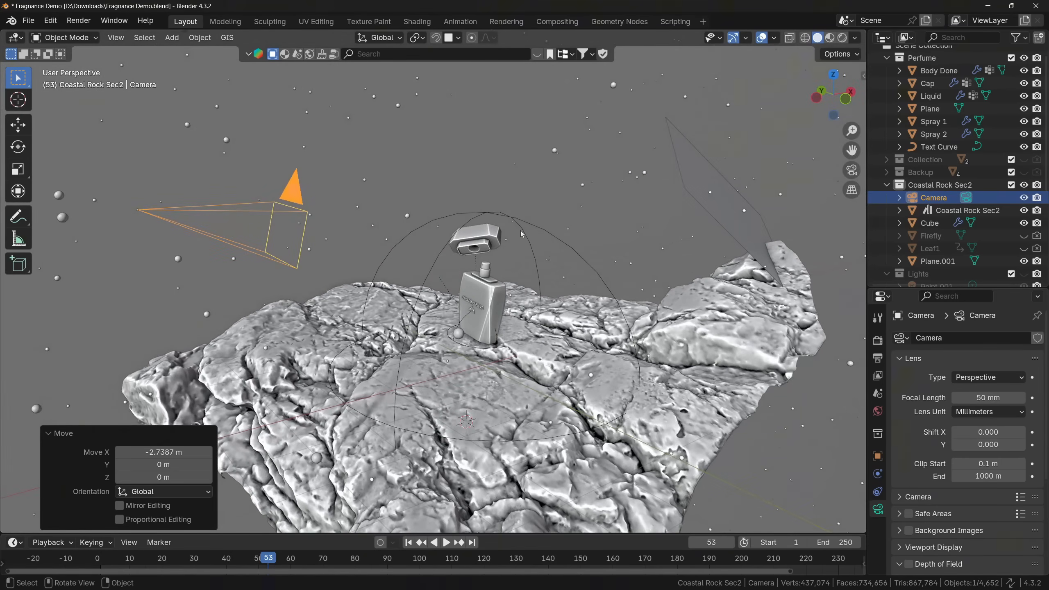
mouse_move(878, 493)
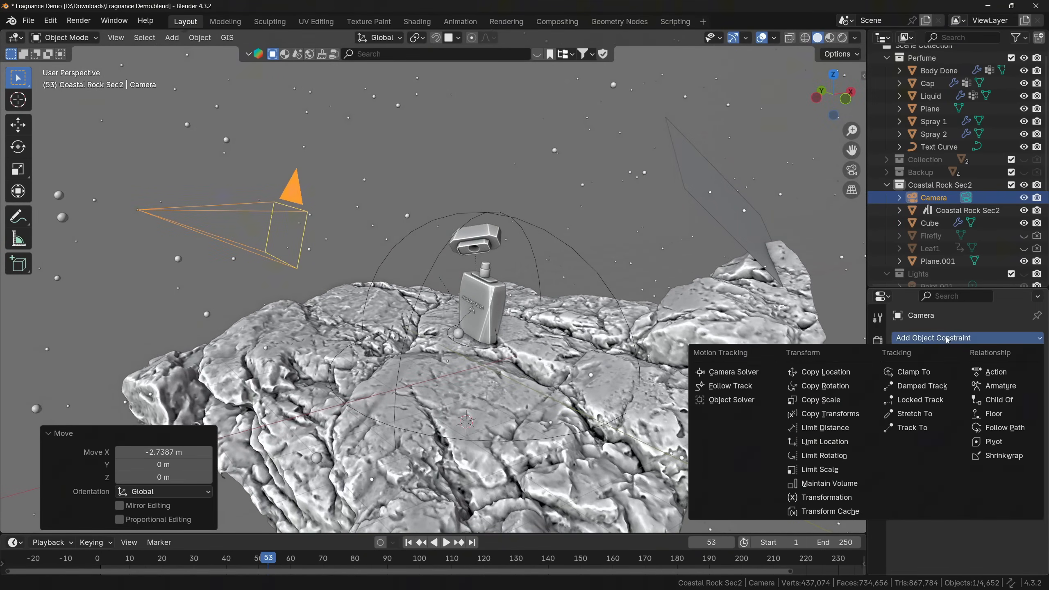
mouse_move(912, 427)
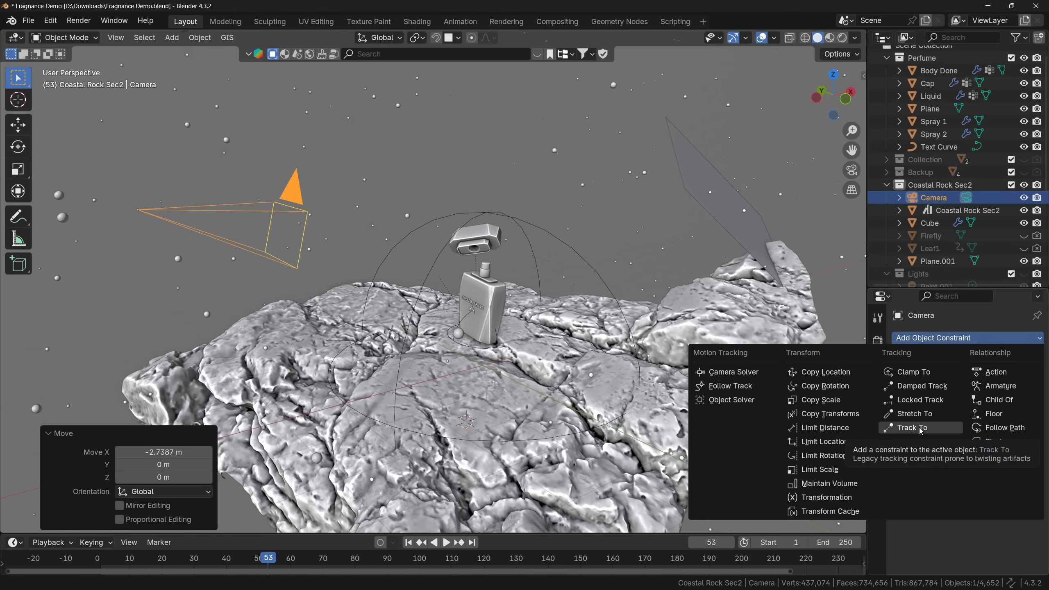
click(912, 428)
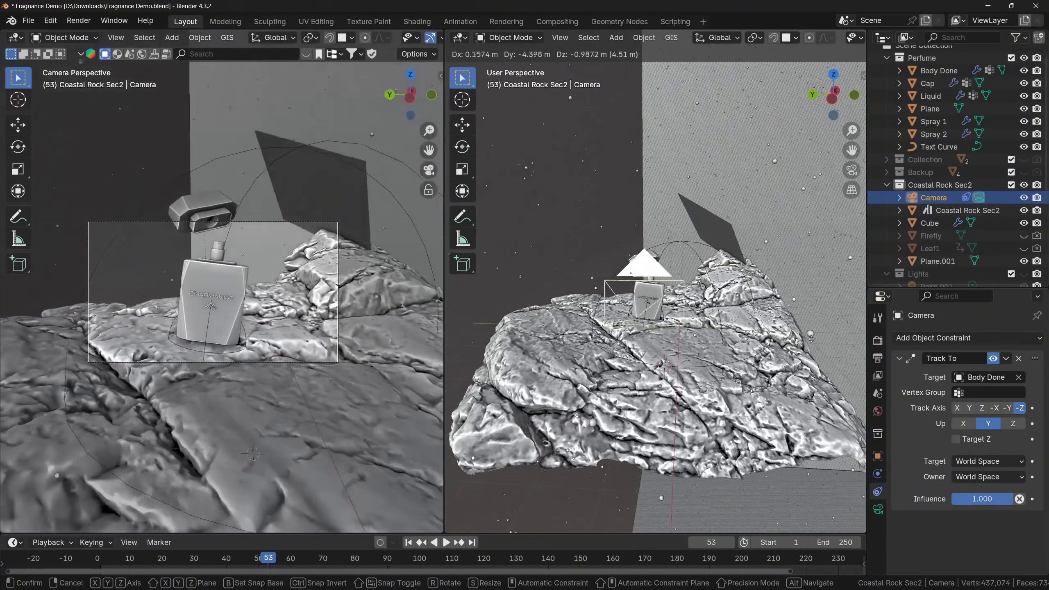
click(956, 439)
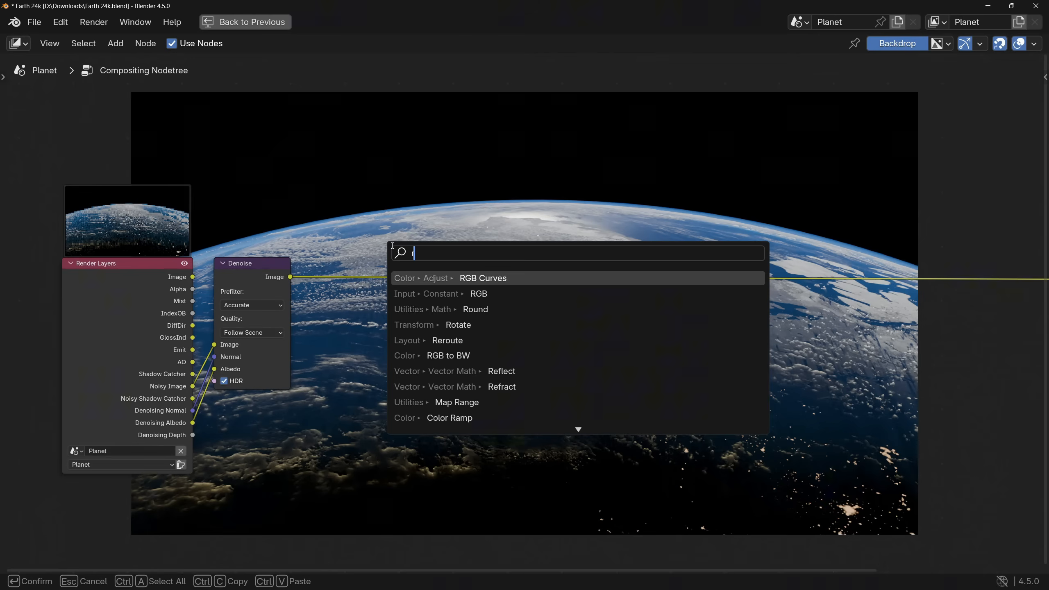
- Search 'rgb' in the Compositor add menu and insert an RGB Curves node
text(rgb)
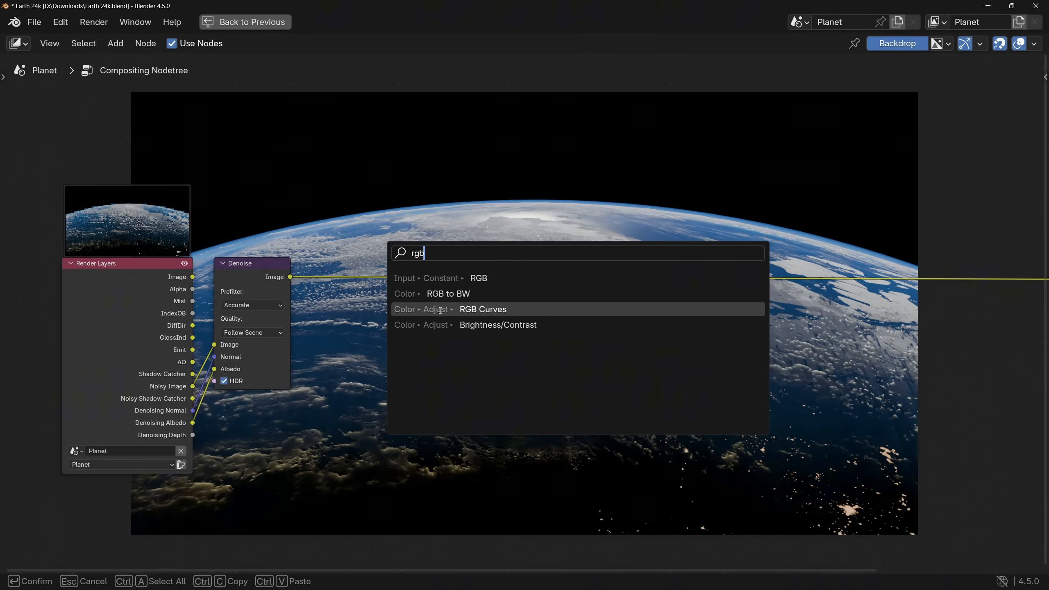
click(482, 309)
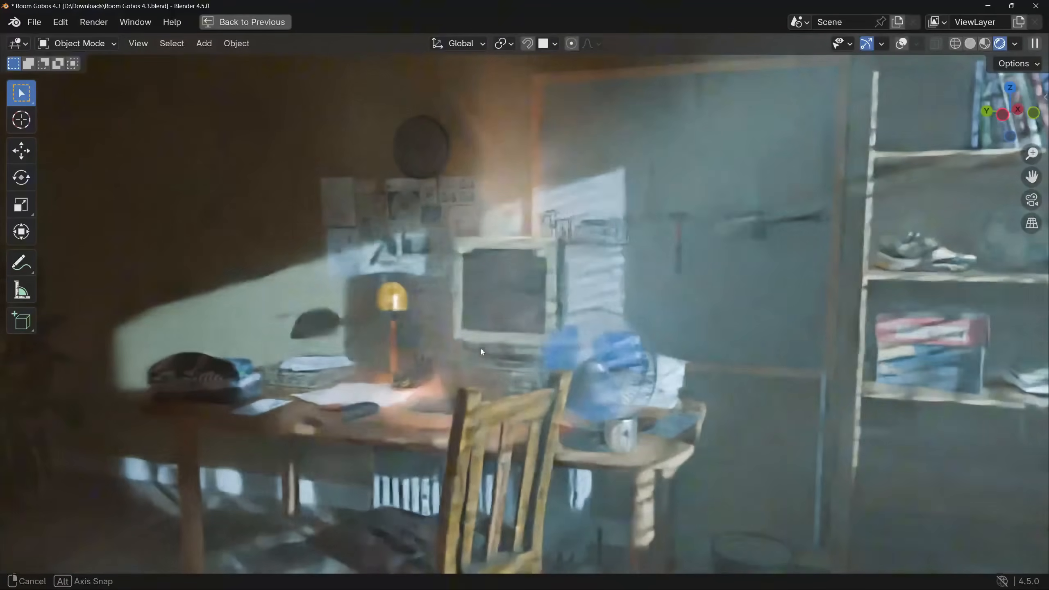
- Orbit and zoom the view around the room scene to inspect the gobo setup
drag(481, 353, 573, 321)
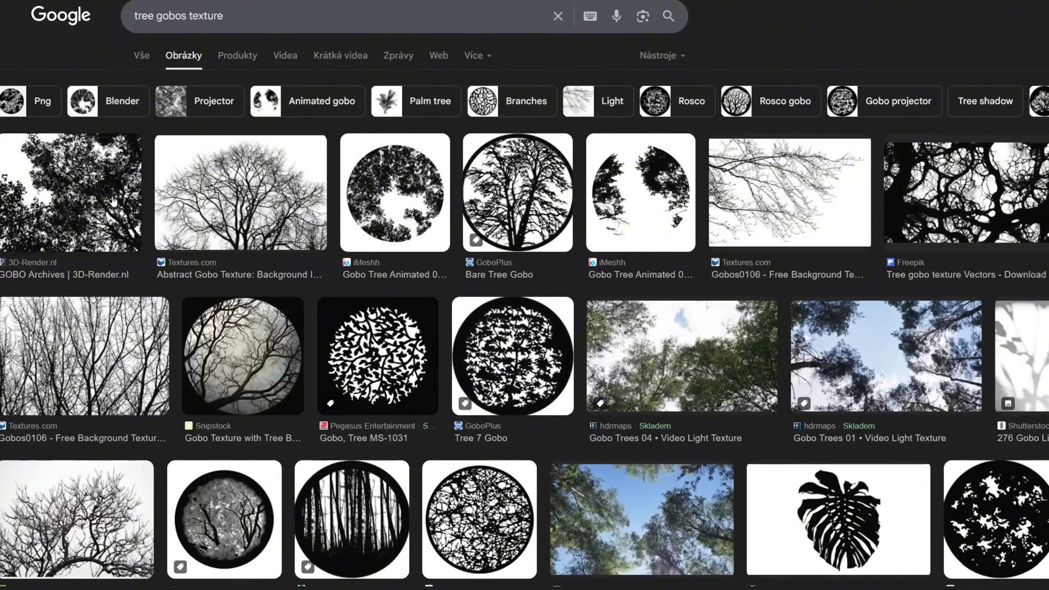
scroll(down, 3)
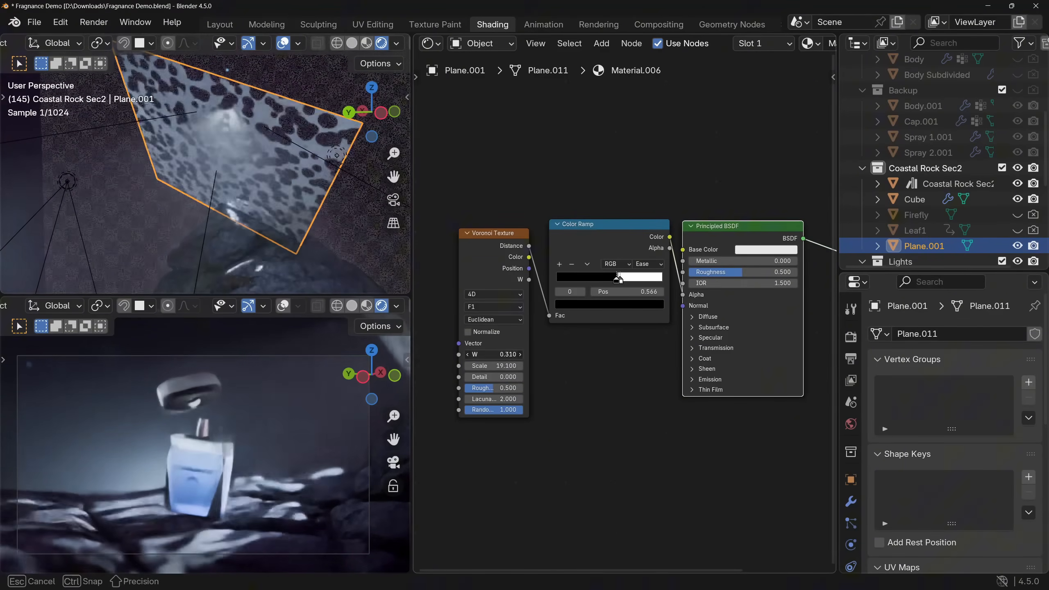
- Drag the Color Ramp stops closer together to harden the spot edges
drag(509, 365, 489, 365)
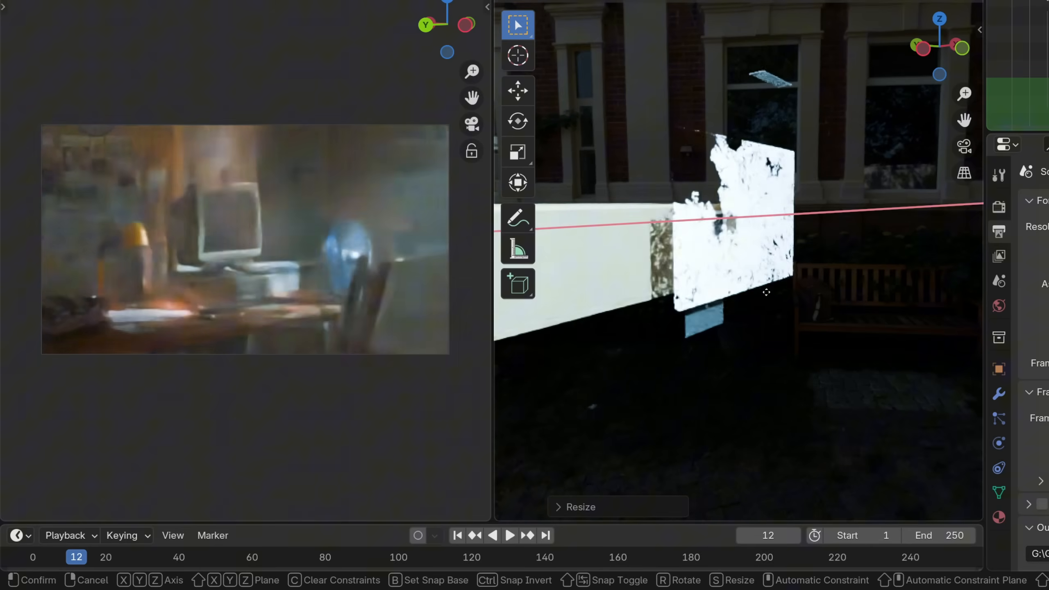
- Resize the Voronoi gobo plane and shift the pattern's W value to move the dappled light
drag(766, 291, 845, 156)
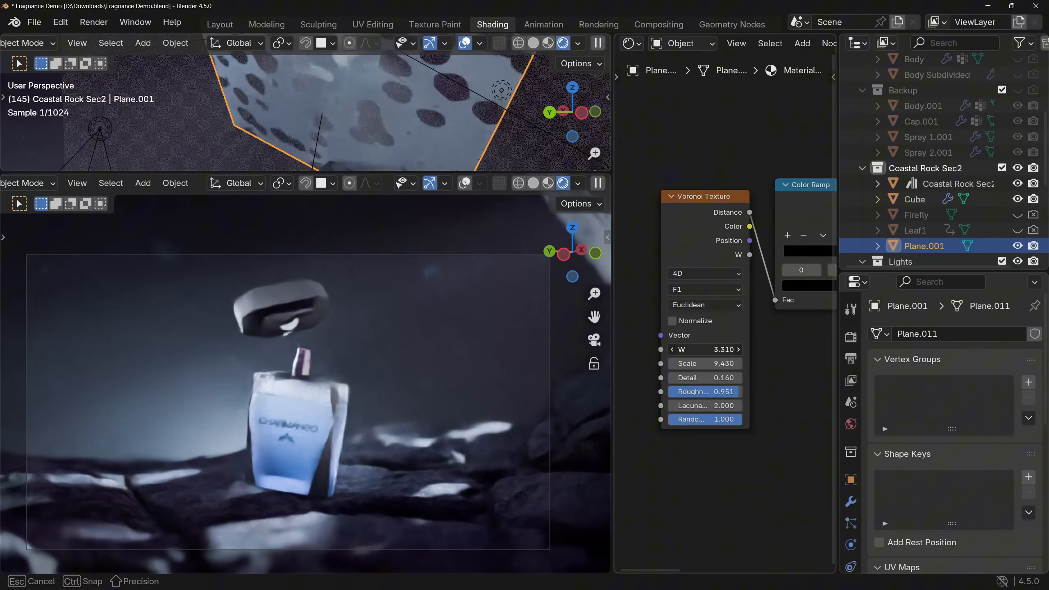
drag(702, 349, 729, 349)
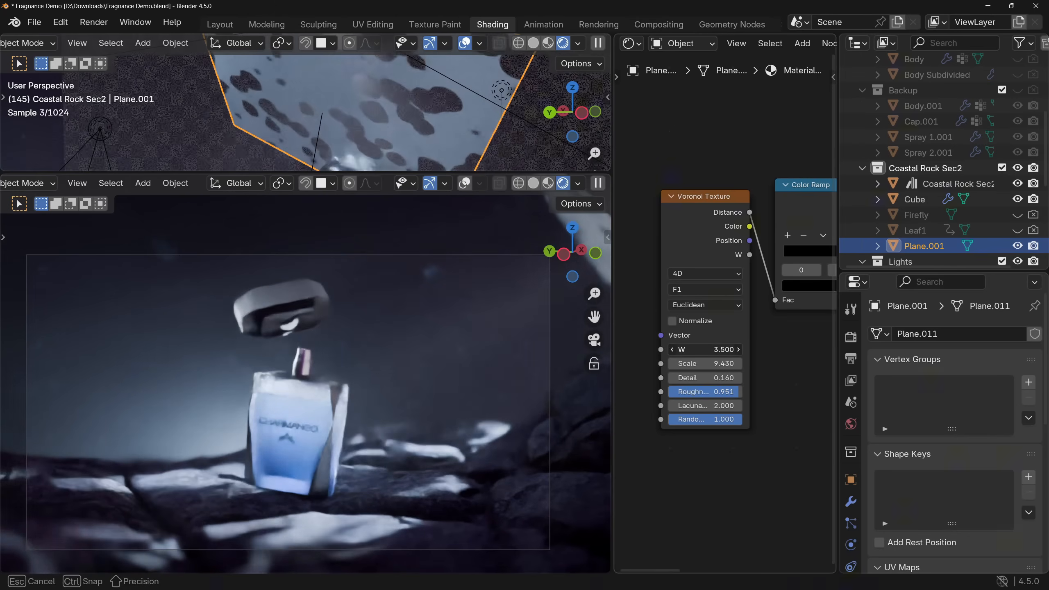
drag(702, 349, 708, 349)
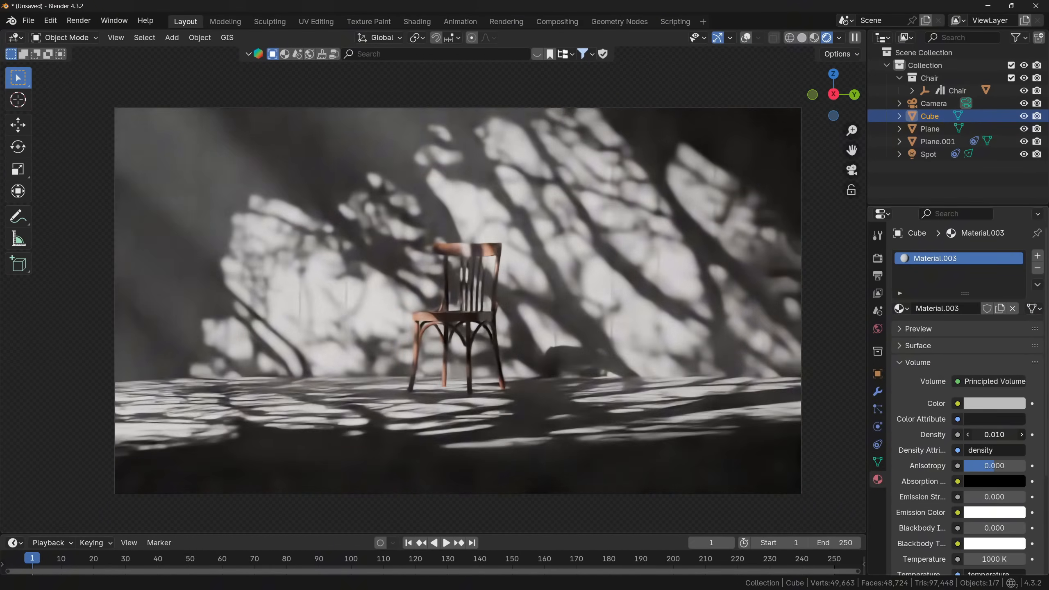
- Select the gobo plane Plane.001, then the scene Camera to view the chair through it
click(937, 141)
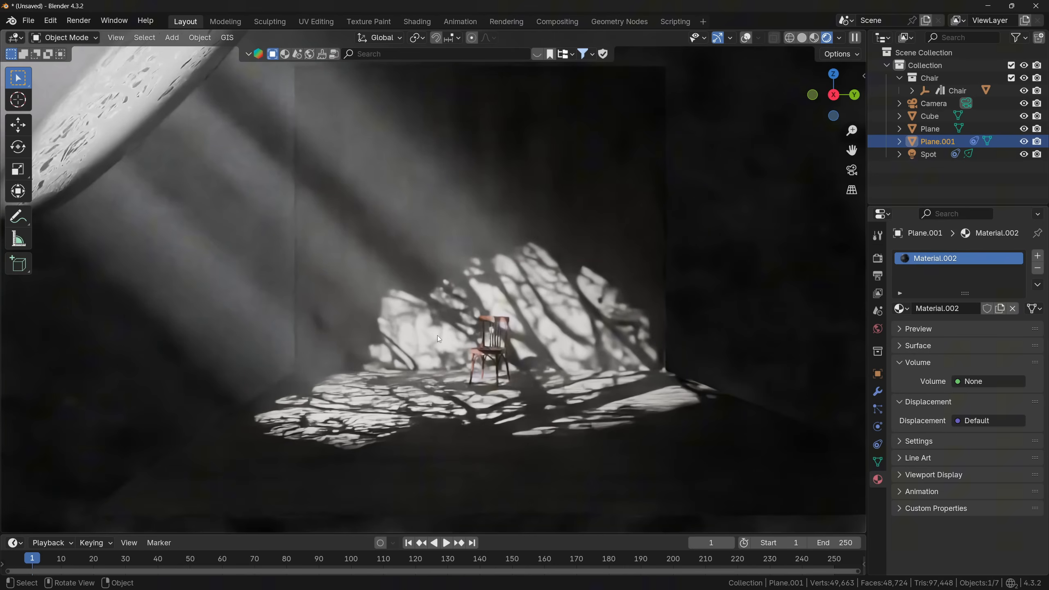
click(460, 21)
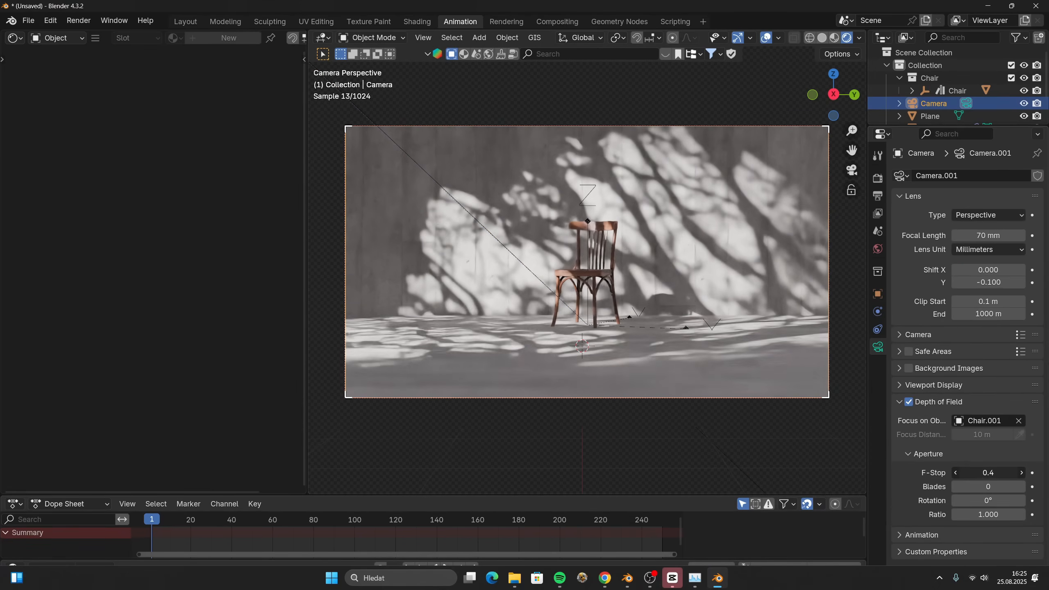